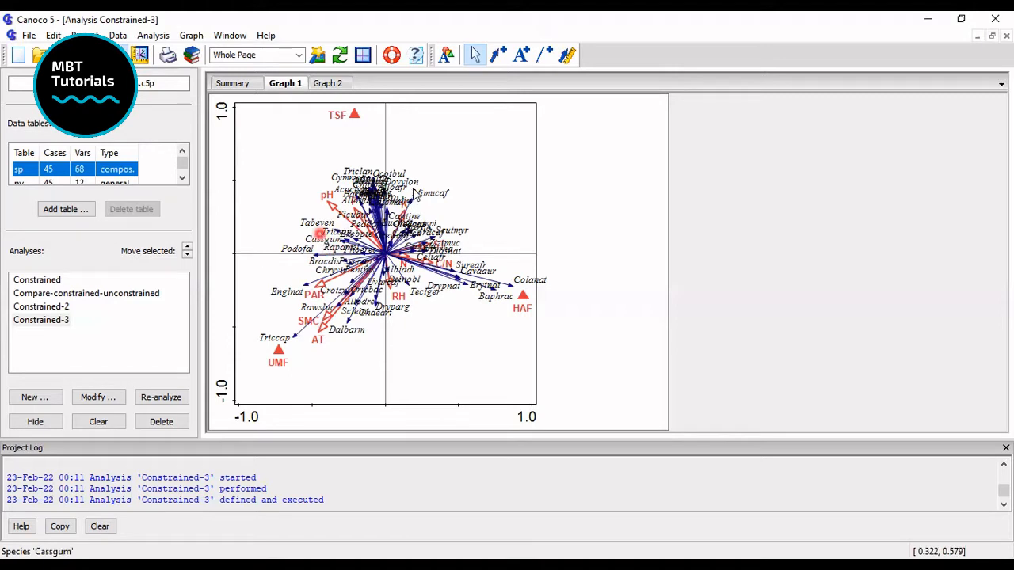
mouse_move(413, 190)
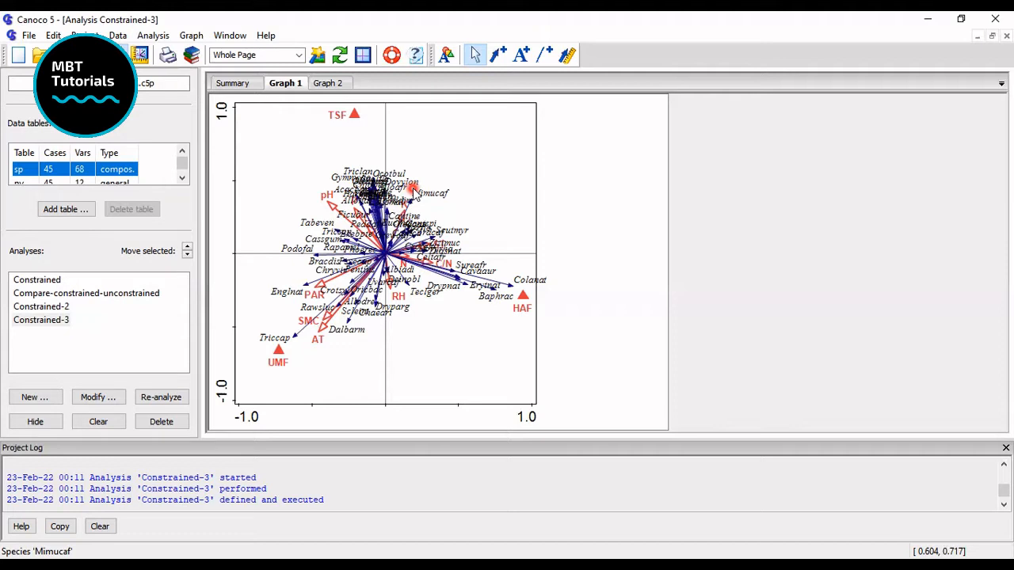
mouse_move(299, 136)
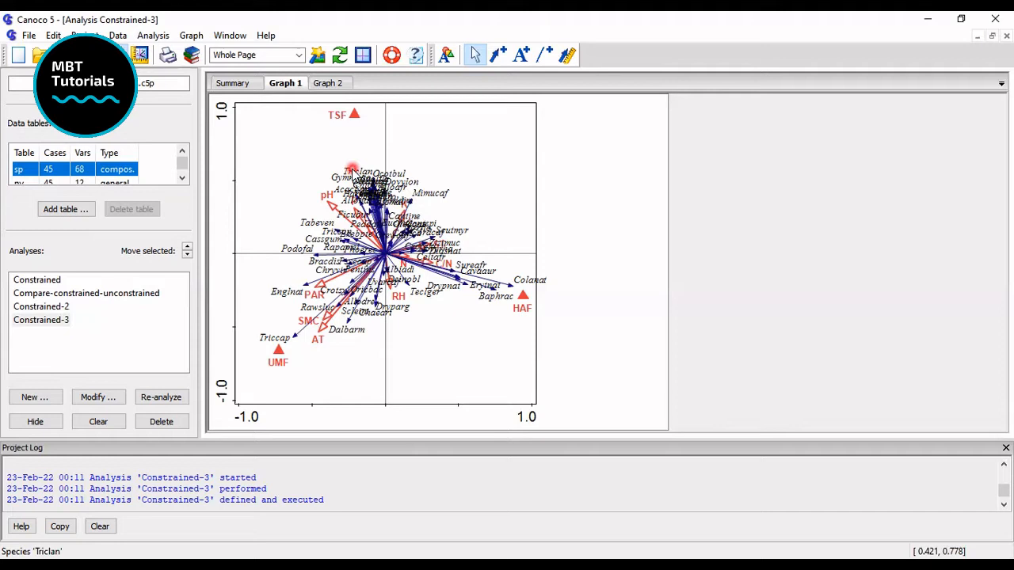
mouse_move(334, 521)
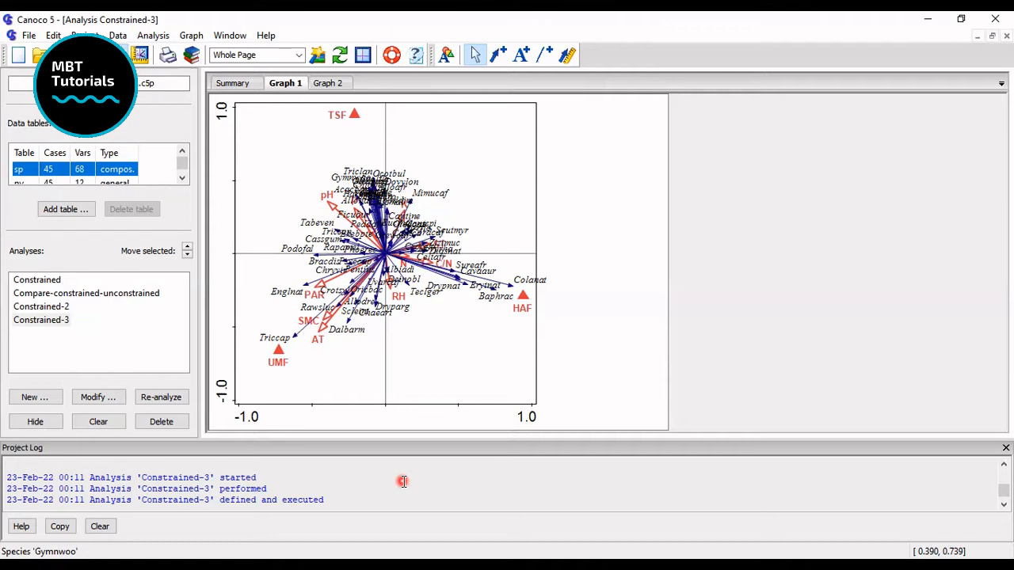
mouse_move(349, 462)
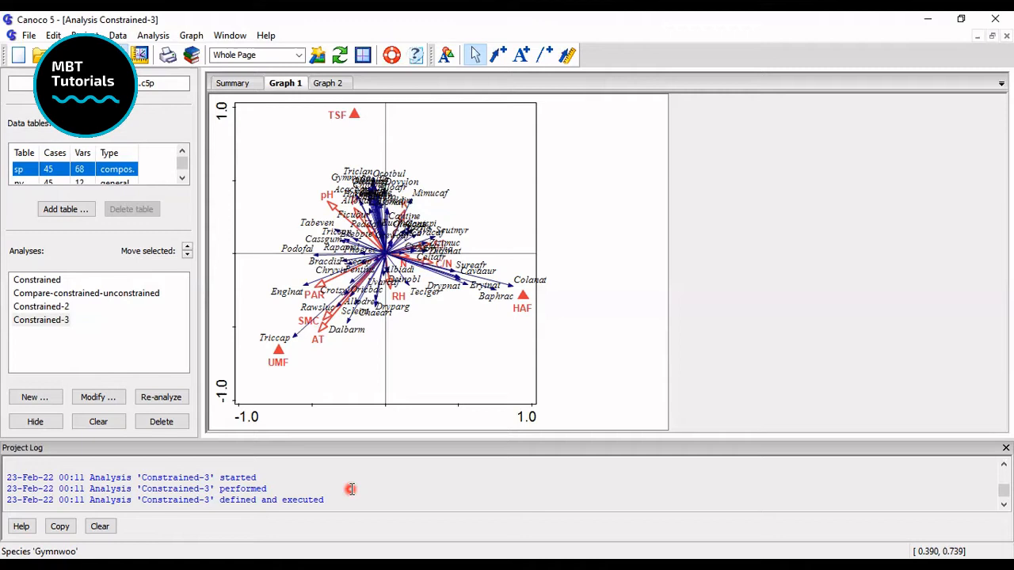
mouse_move(361, 476)
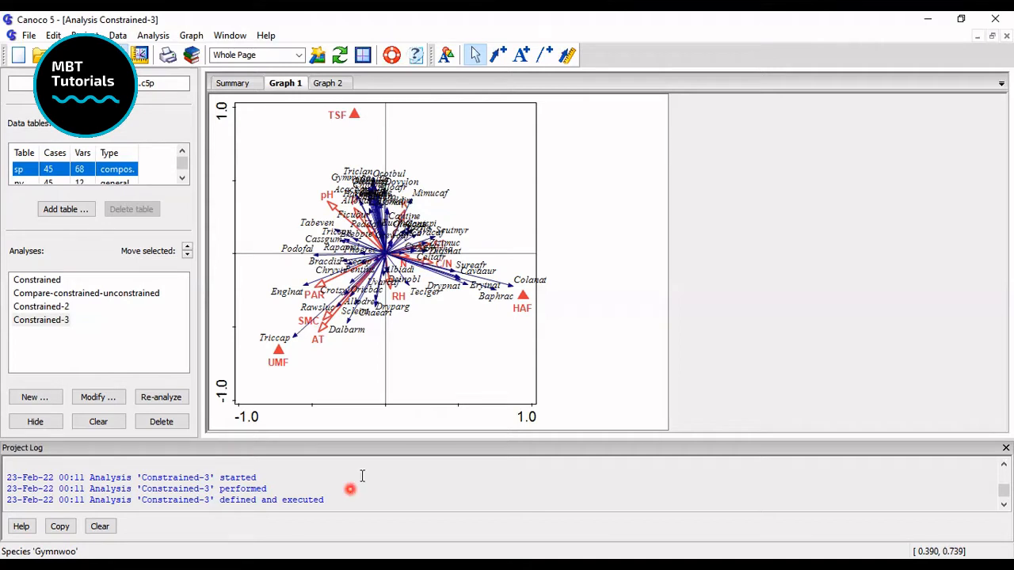
mouse_move(361, 476)
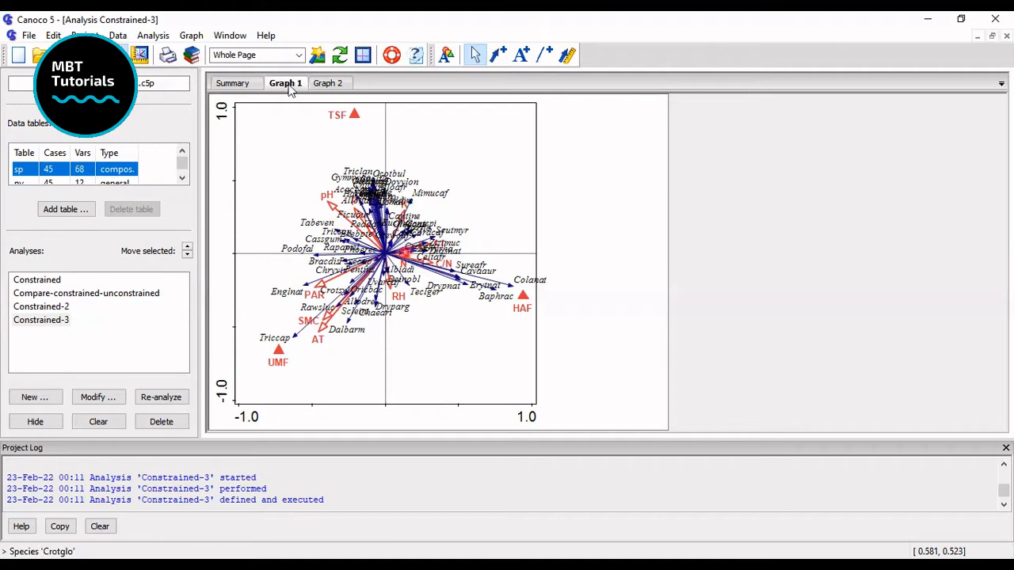
mouse_move(286, 87)
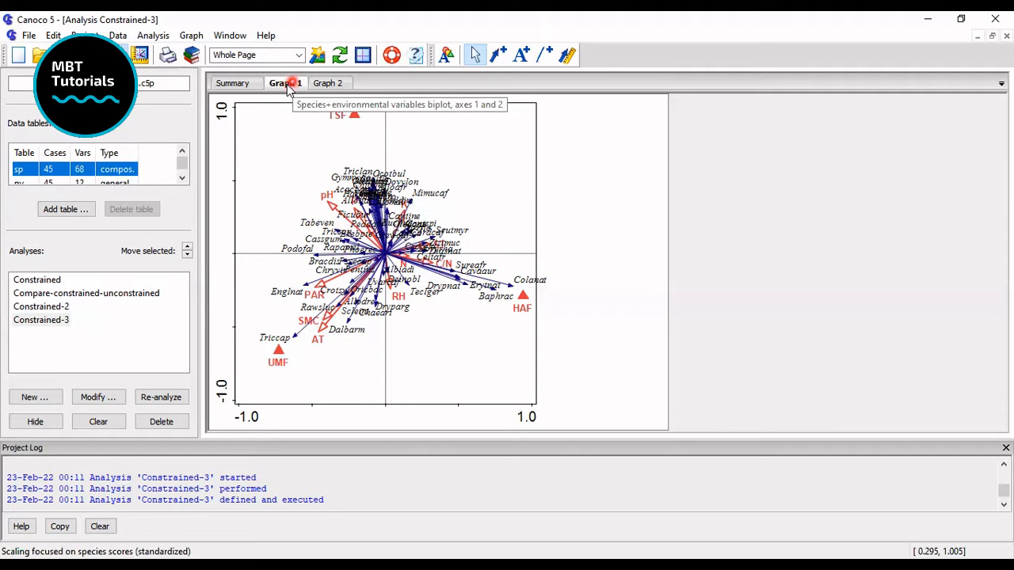
mouse_move(376, 158)
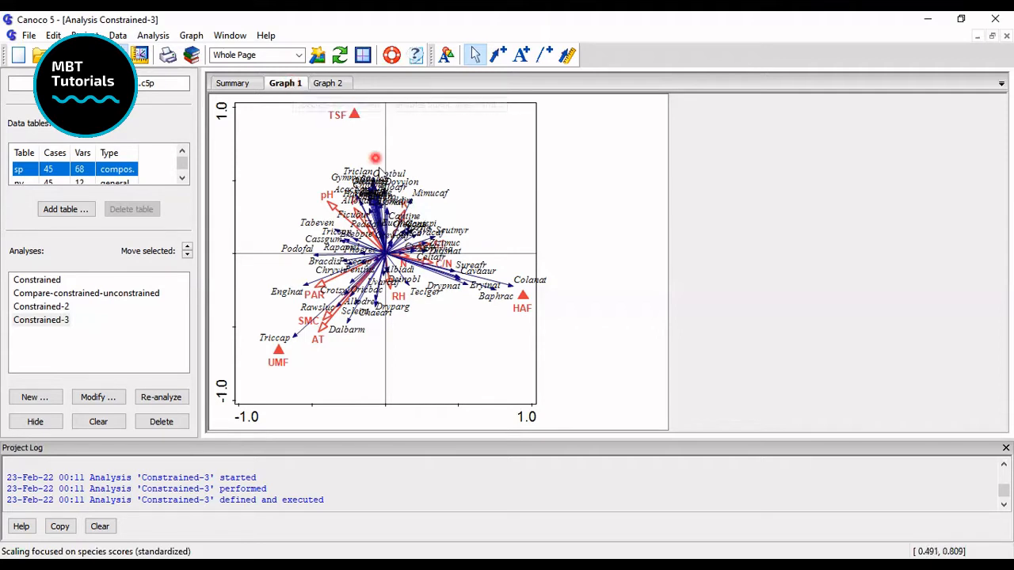
mouse_move(262, 320)
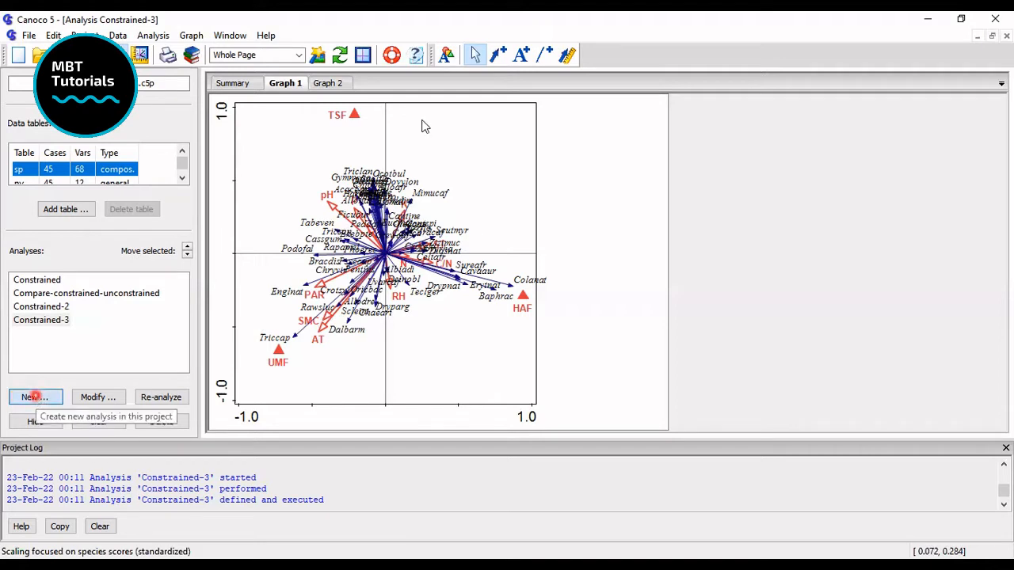
Start a new analysis using tables sp and nv, keeping sp as the focal table.
left_click(35, 397)
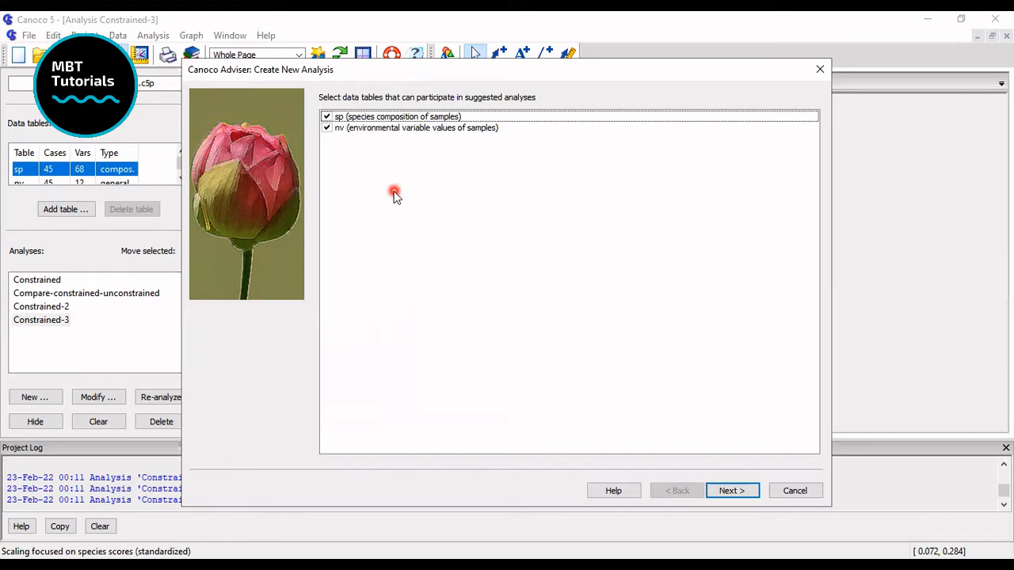
mouse_move(741, 498)
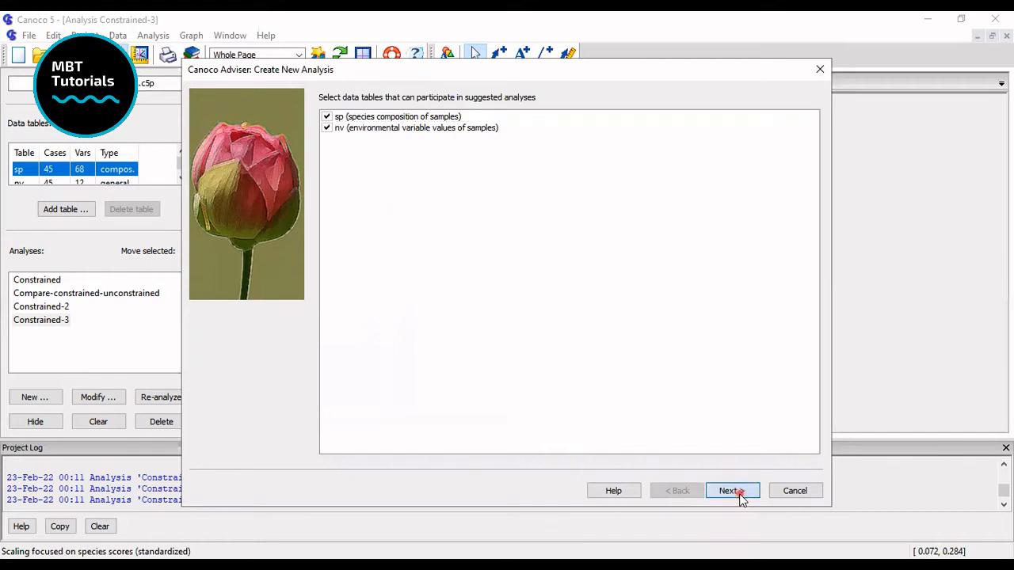
left_click(727, 491)
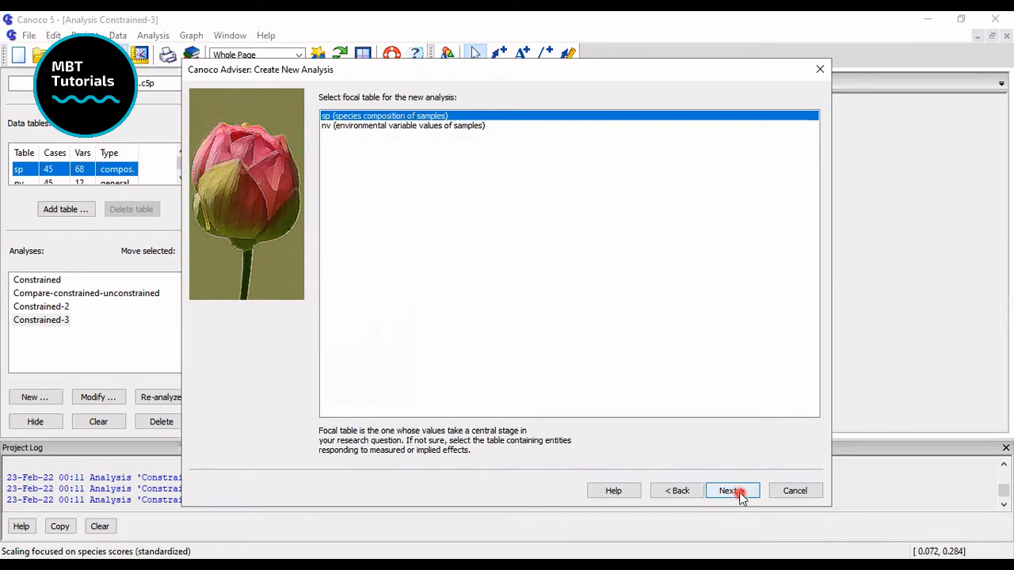
mouse_move(496, 173)
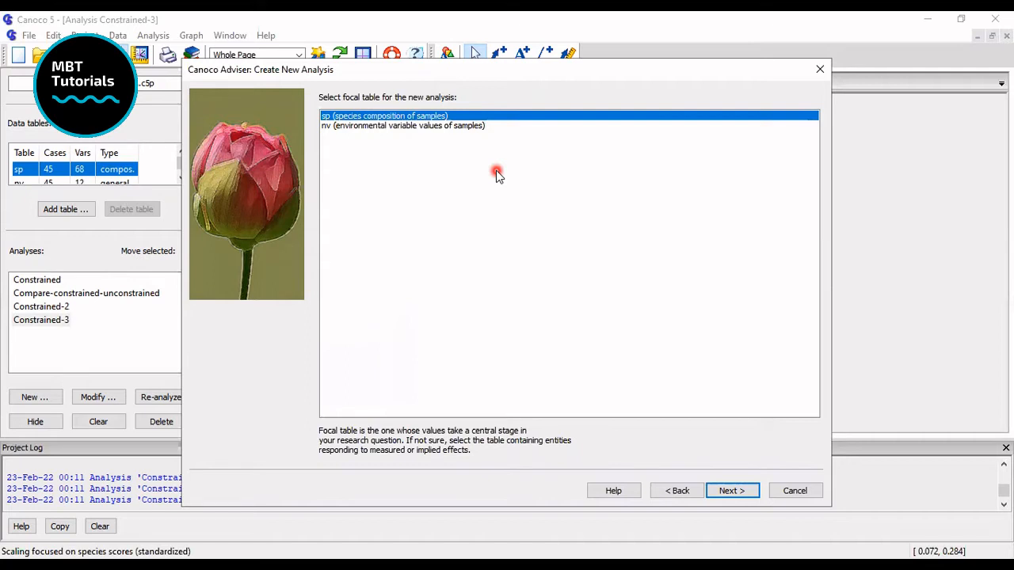
mouse_move(606, 352)
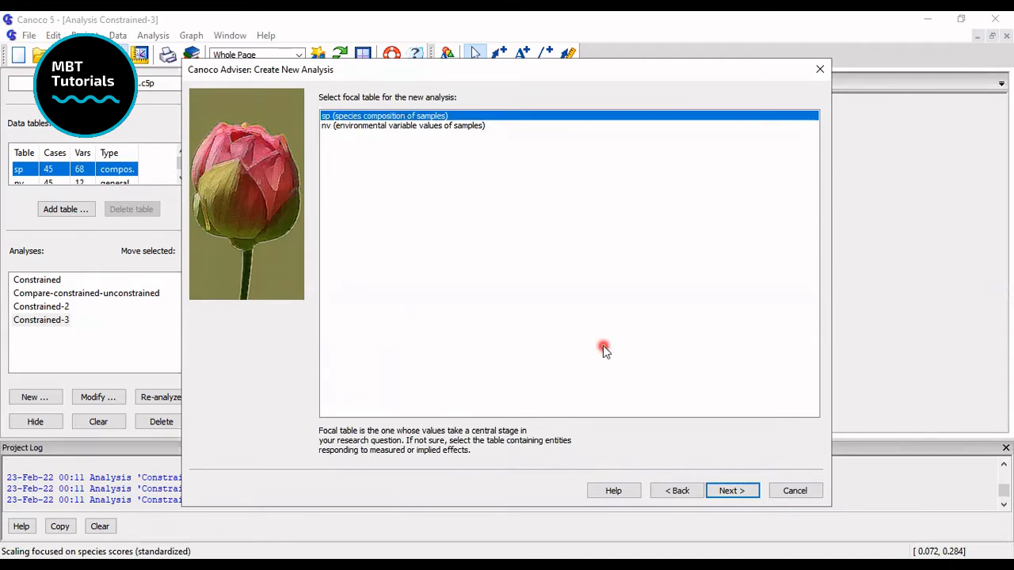
mouse_move(729, 491)
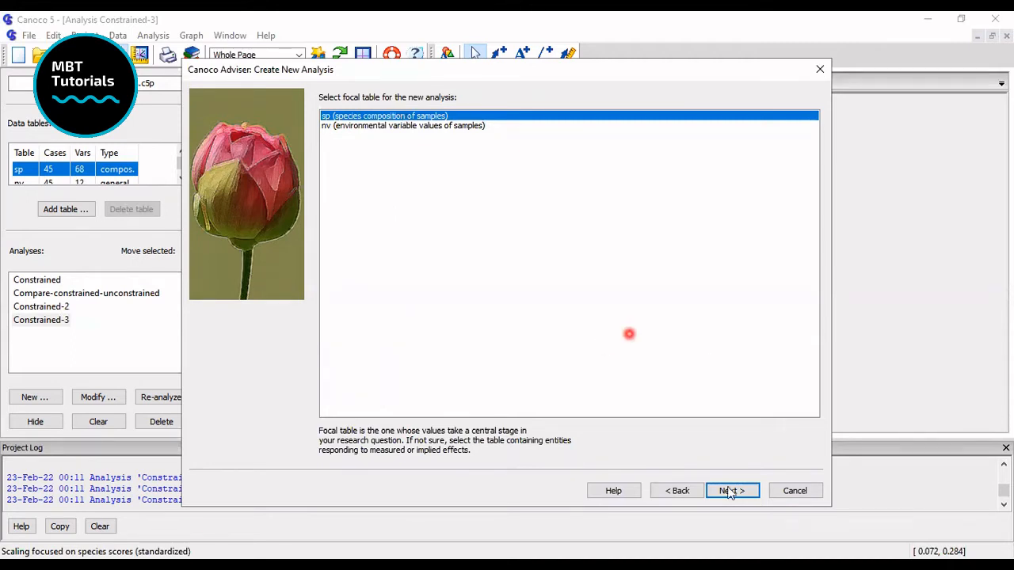
left_click(727, 490)
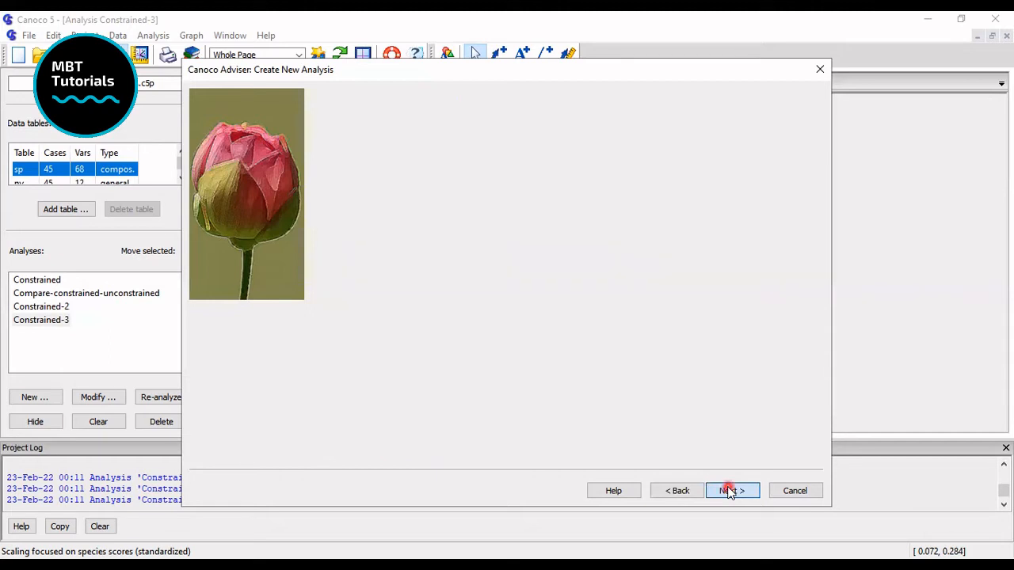
Pick Constrained (species ~ environmental variables) from Standard Analyses and create it.
left_click(729, 490)
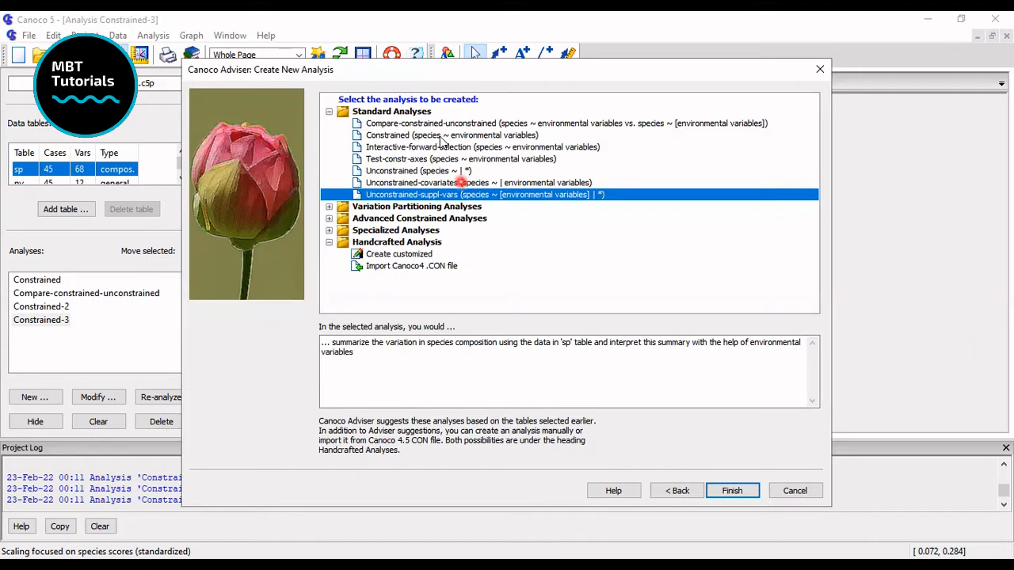
left_click(452, 135)
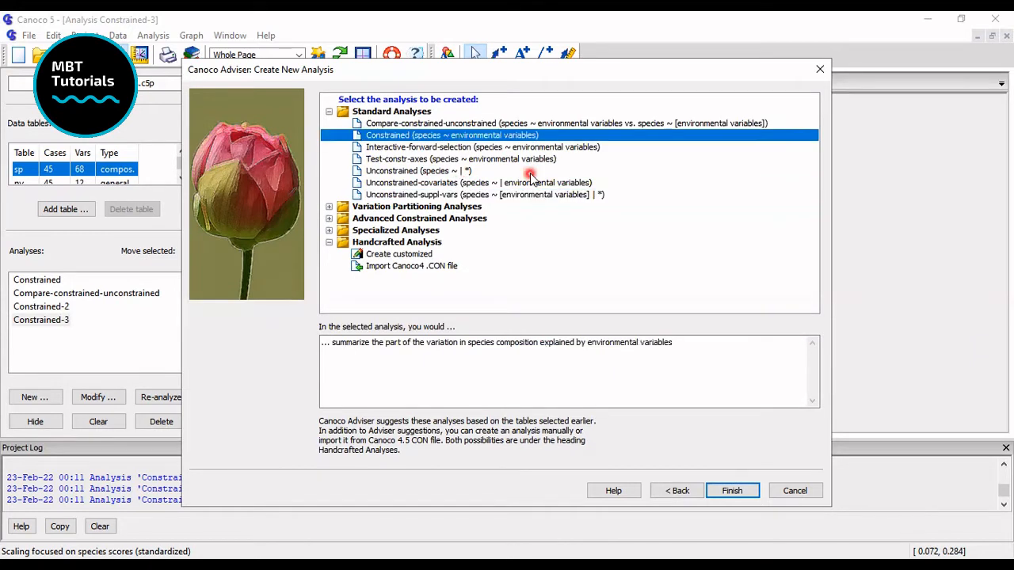
mouse_move(732, 490)
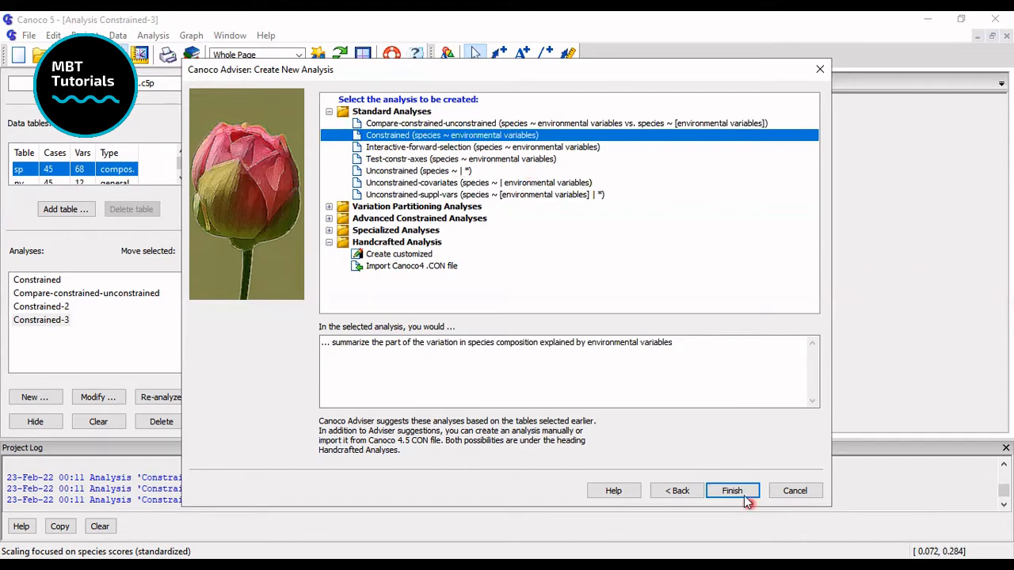
left_click(731, 490)
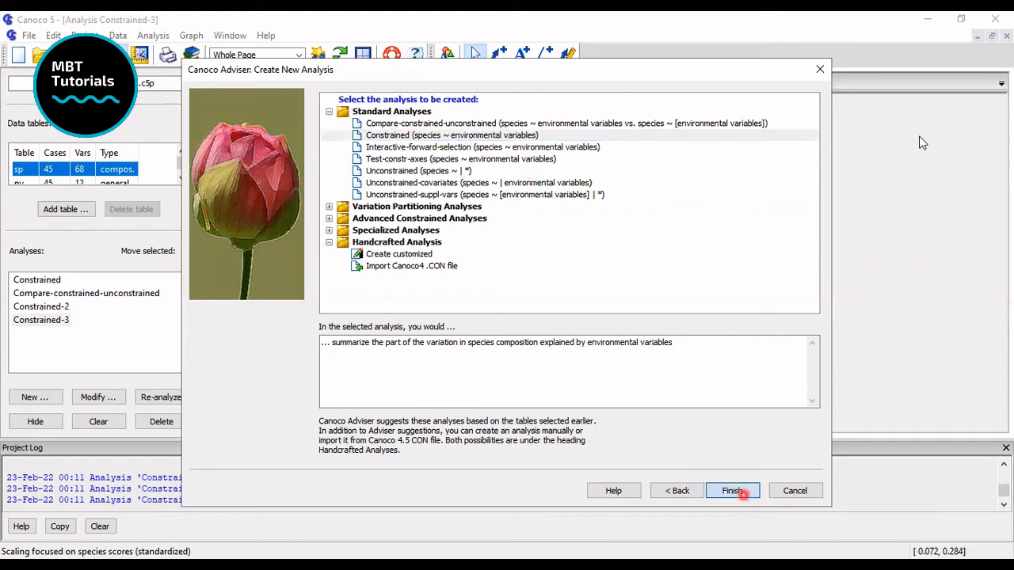
Keep C, N, P, K, C/N, pH, AT, ST, SMC as explanatory variables; ignore RH, PAR, Site.
left_click(730, 490)
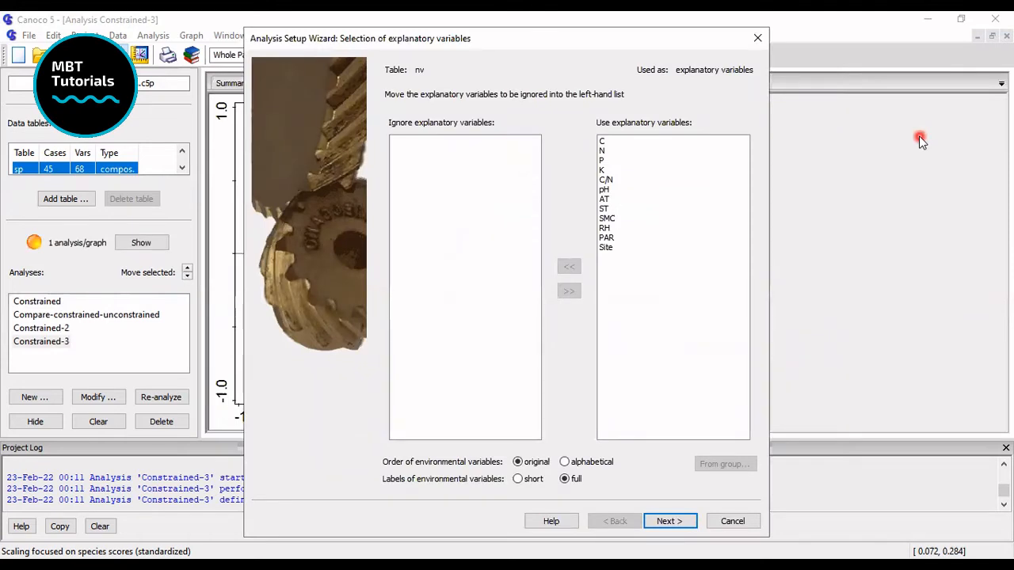
mouse_move(74, 333)
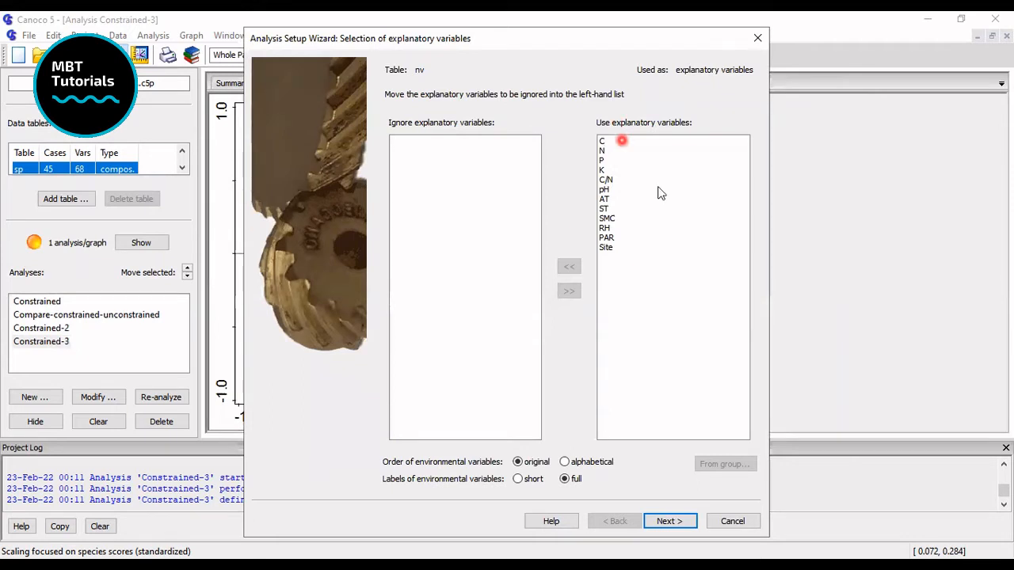
mouse_move(643, 212)
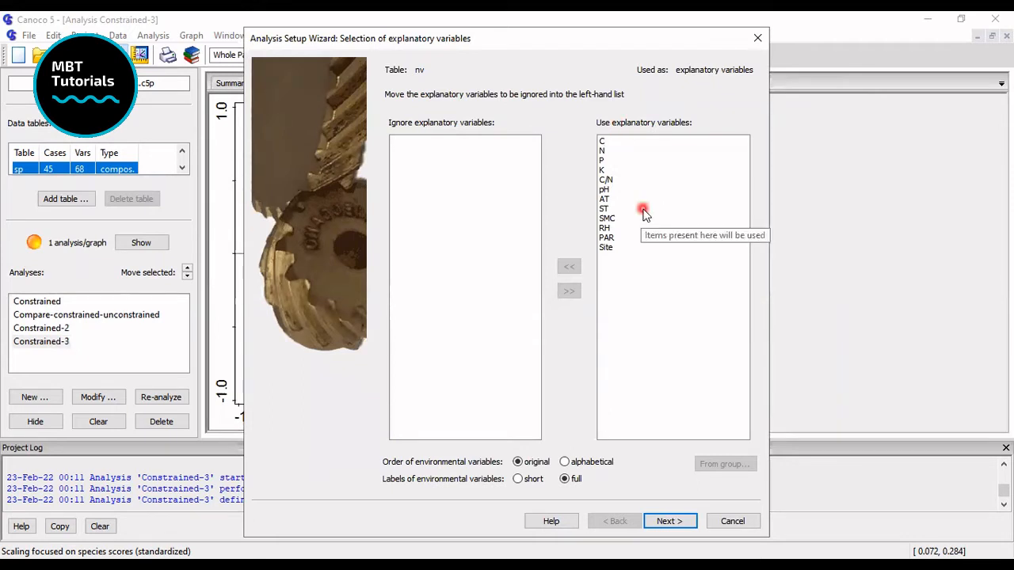
mouse_move(684, 376)
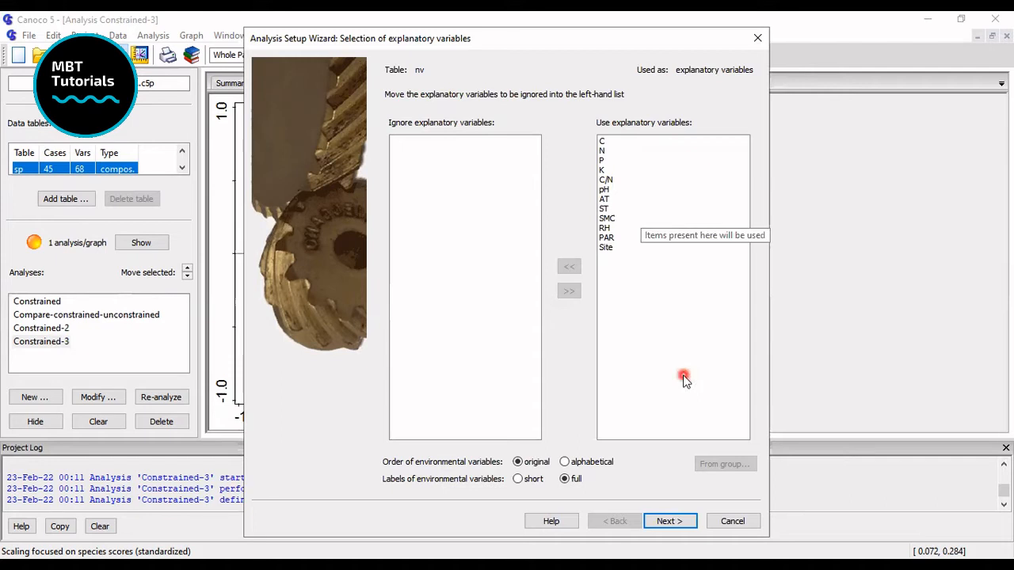
left_click(602, 141)
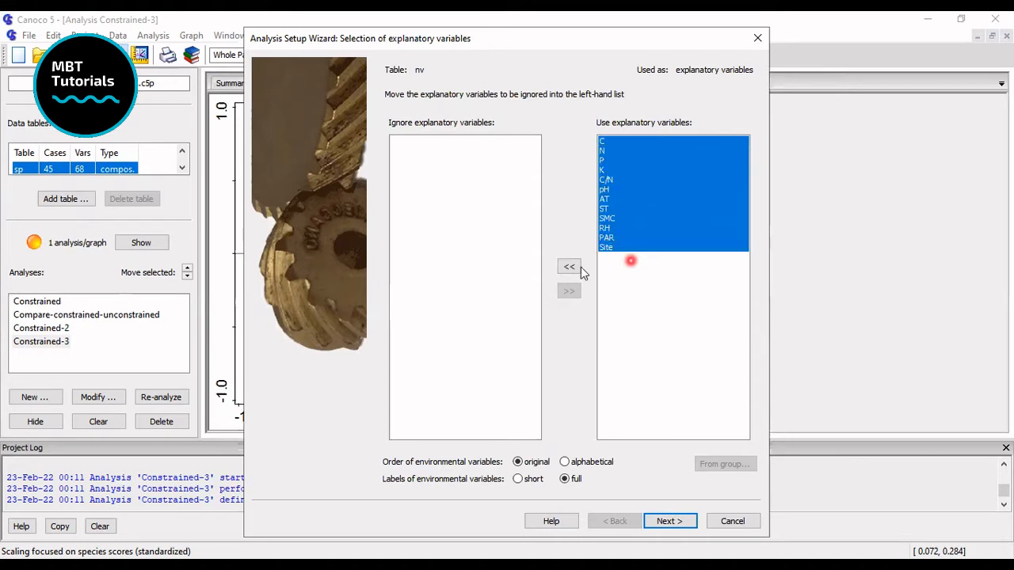
left_click(568, 266)
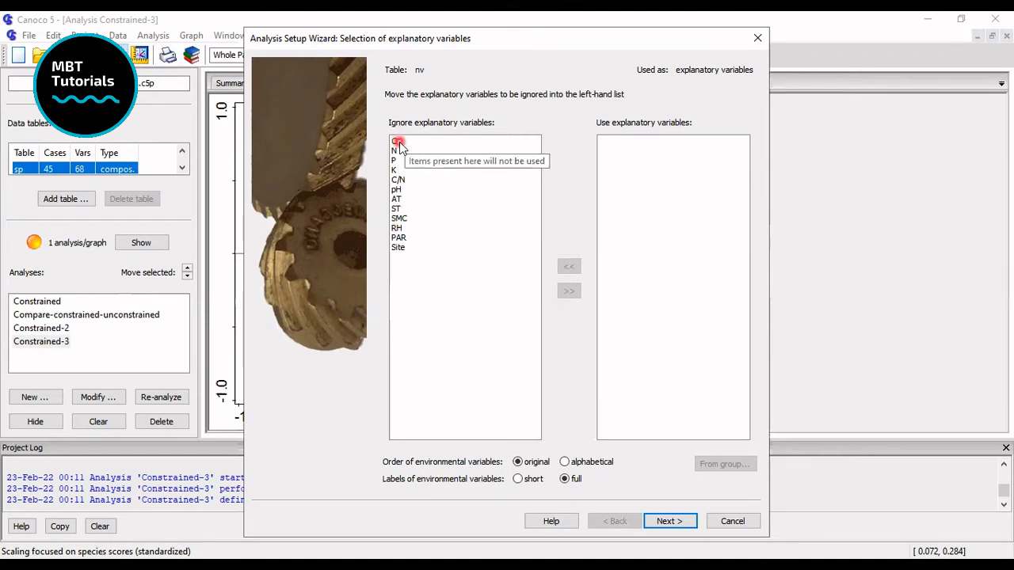
left_click(394, 140)
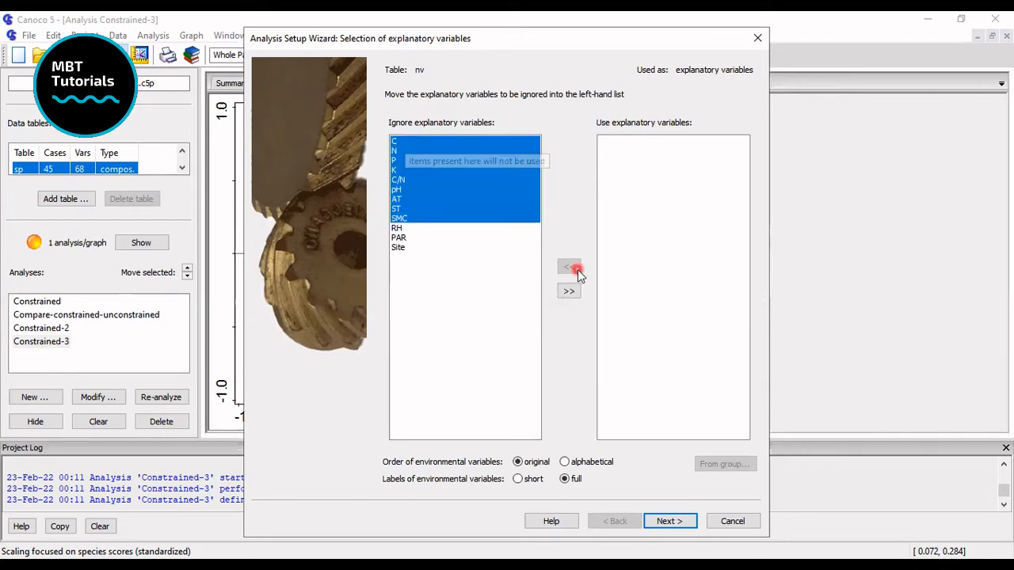
mouse_move(568, 291)
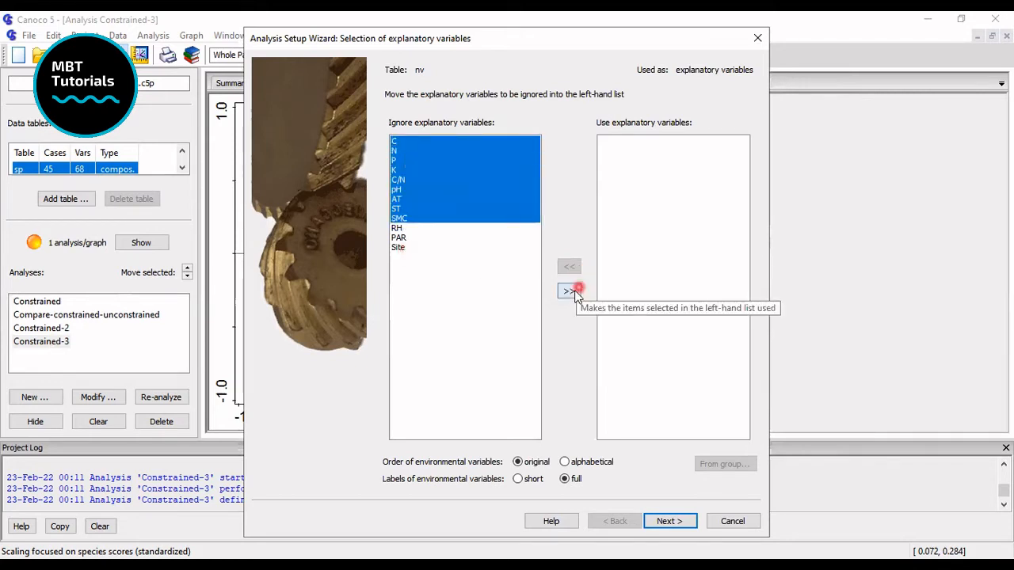
left_click(569, 291)
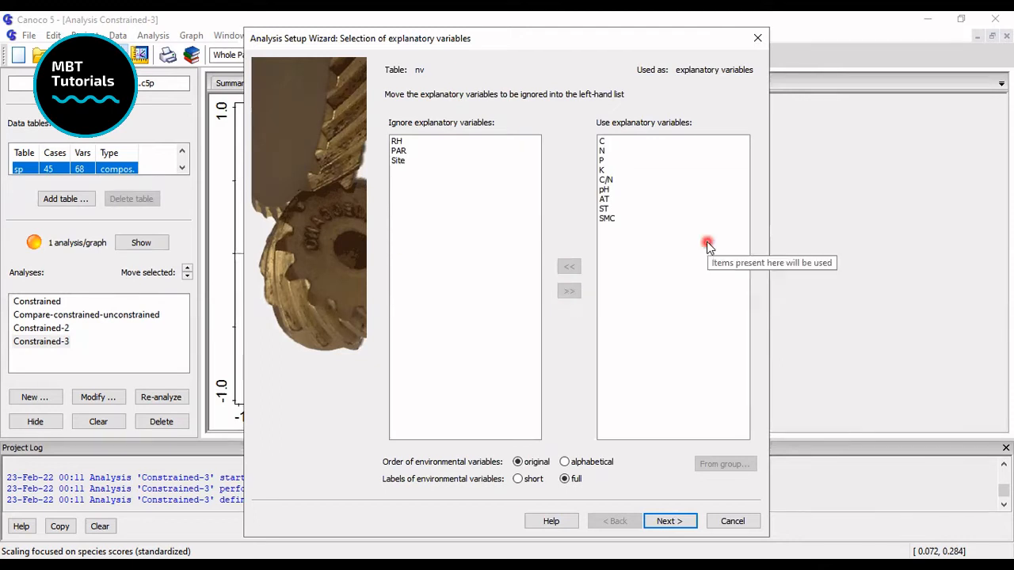
mouse_move(674, 195)
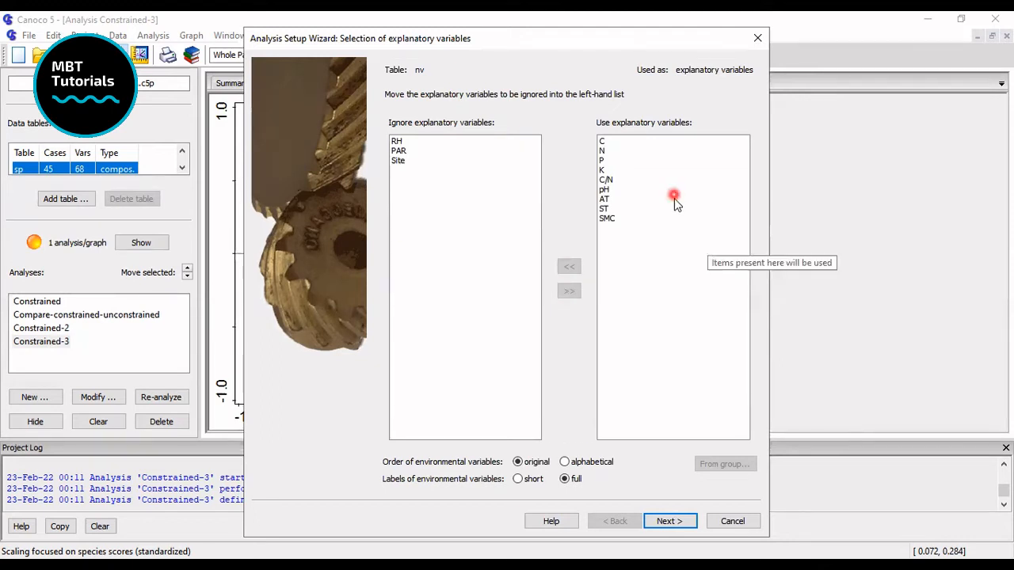
mouse_move(675, 304)
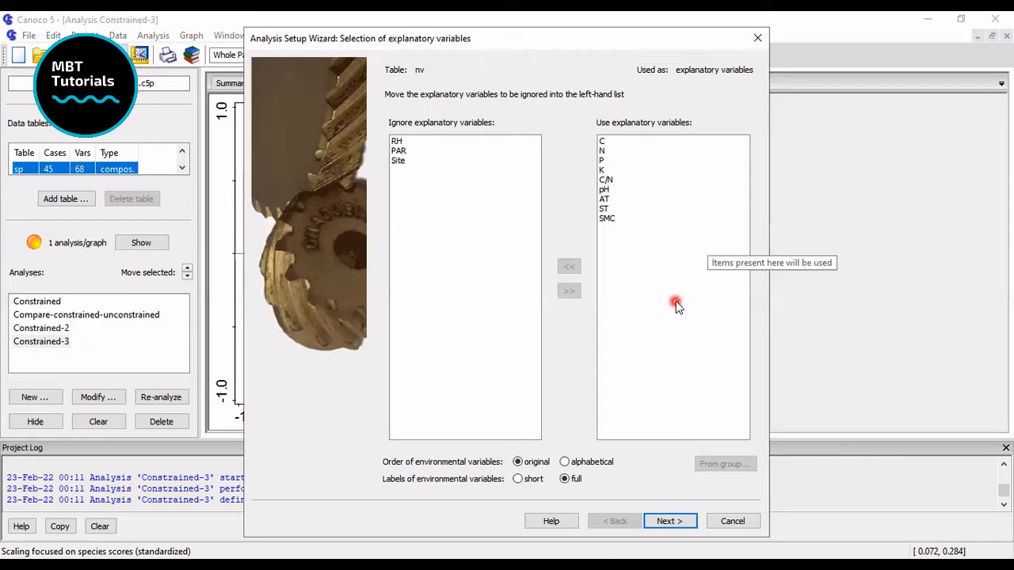
mouse_move(669, 520)
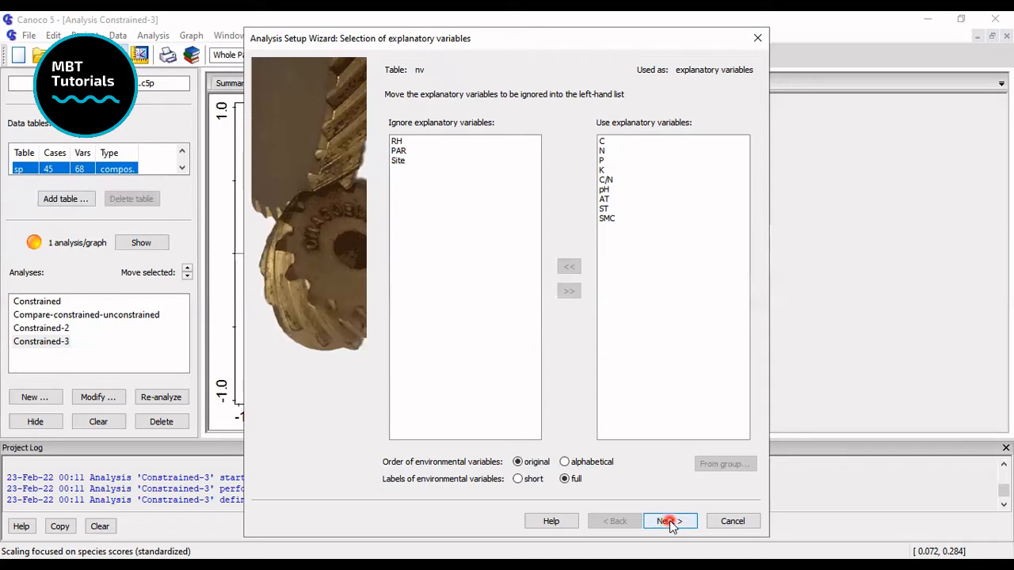
Select RDA as the constrained method after briefly trying CCA, and check hybrid analysis options.
left_click(669, 521)
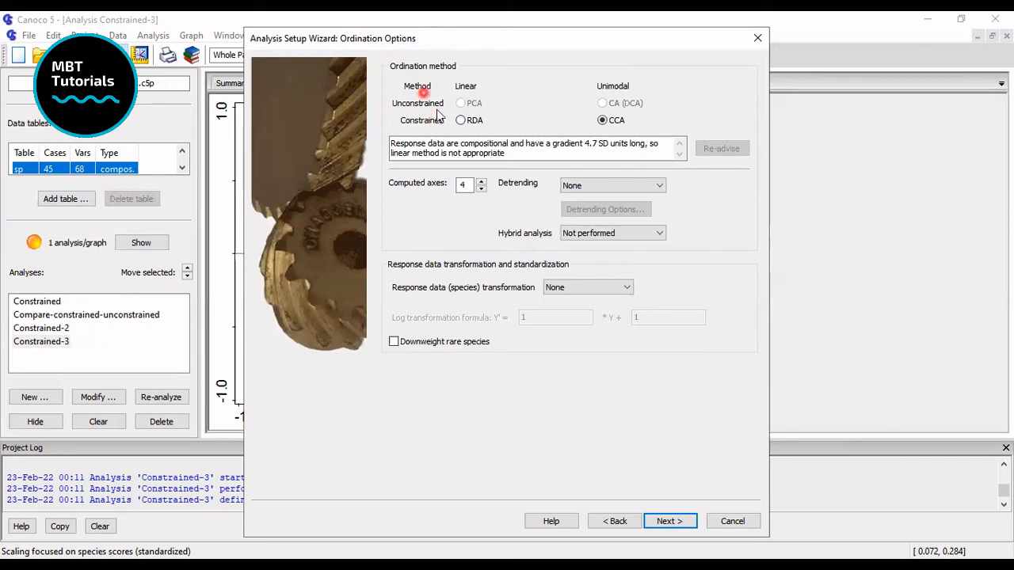
left_click(460, 119)
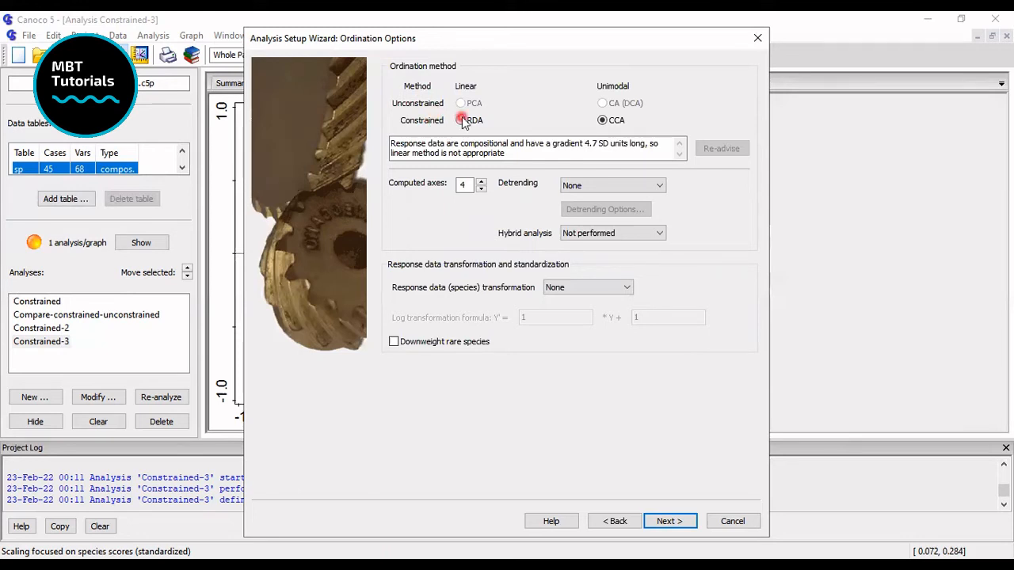
left_click(461, 119)
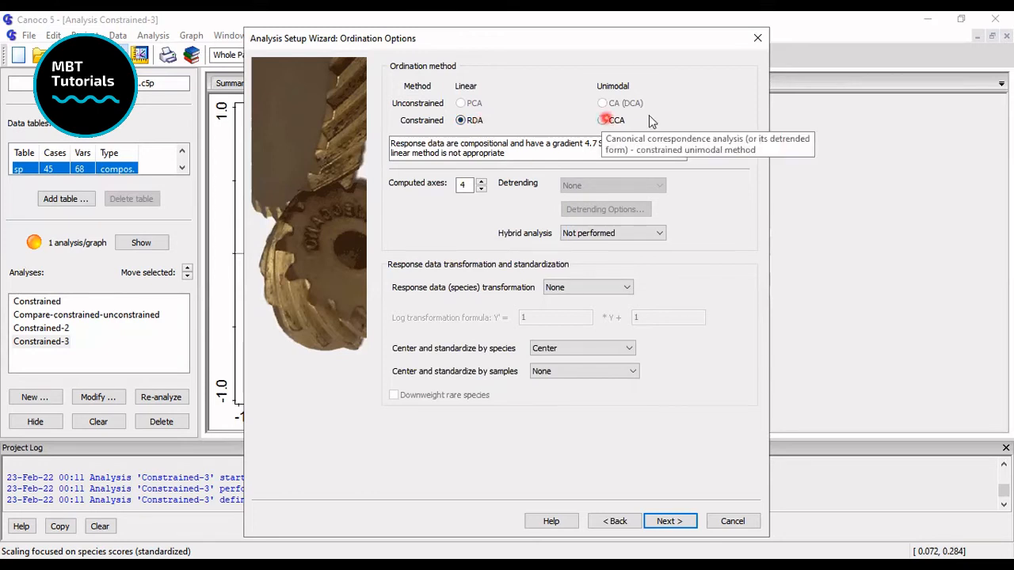
left_click(603, 120)
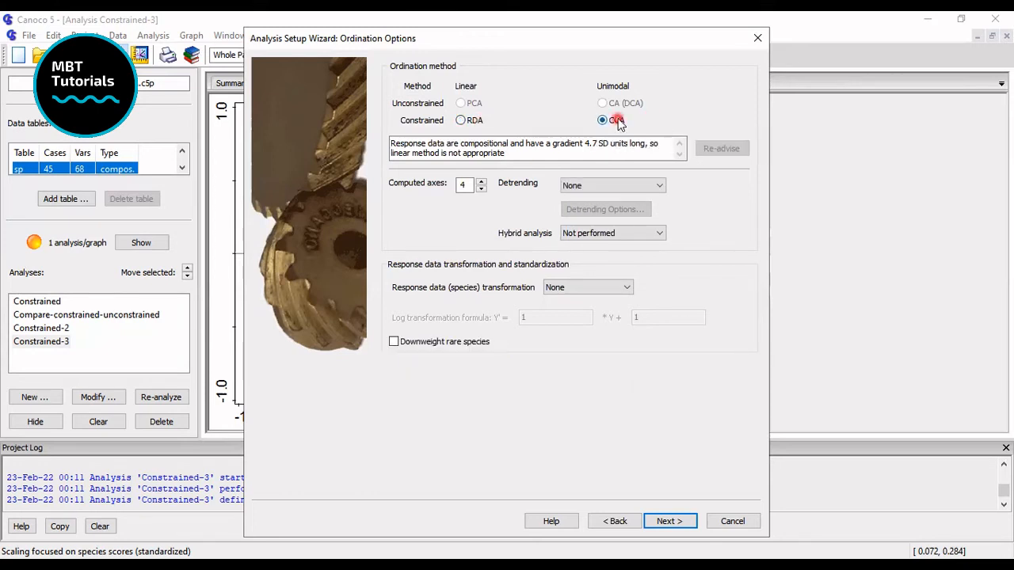
mouse_move(617, 119)
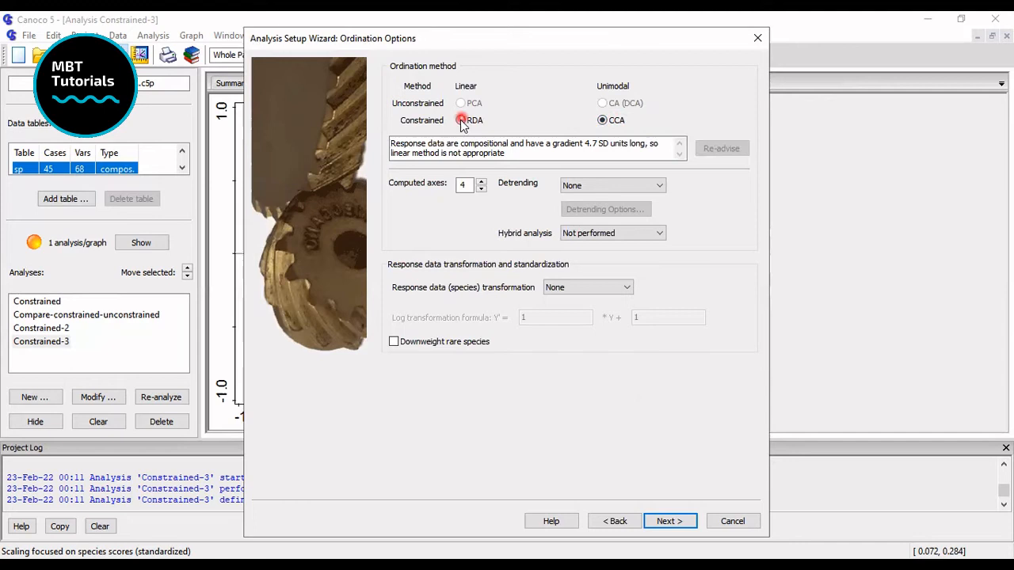
left_click(460, 120)
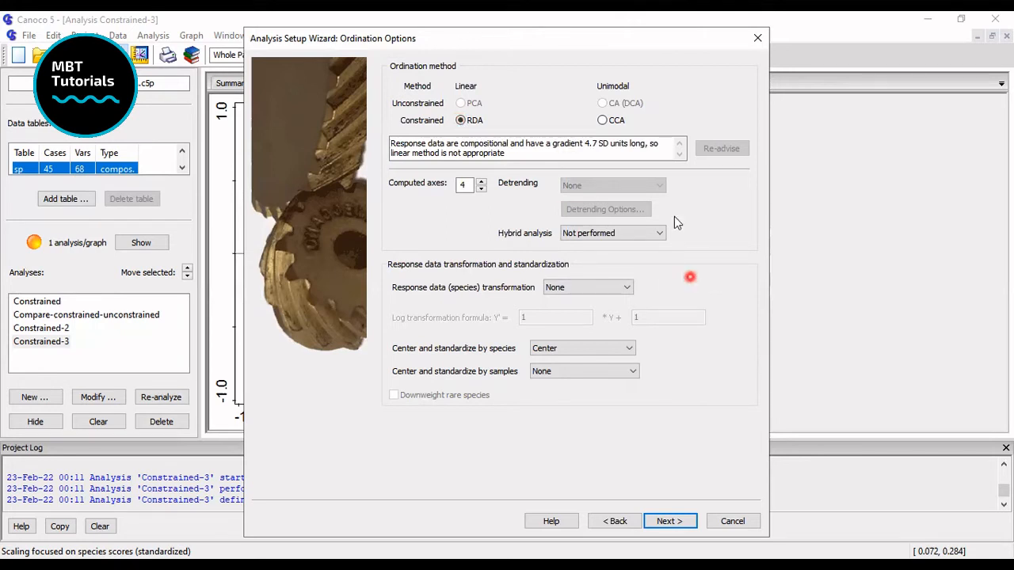
mouse_move(631, 220)
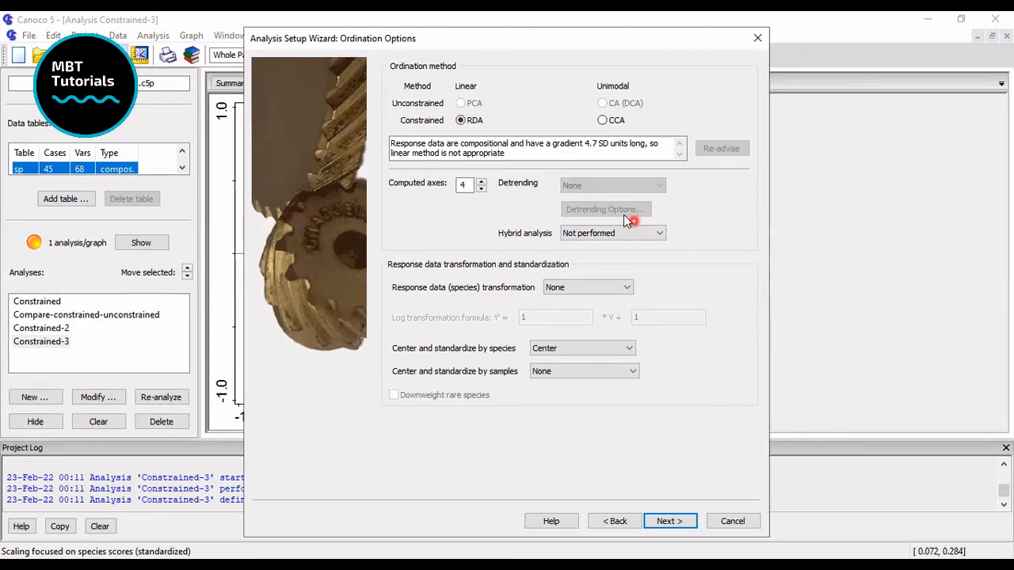
mouse_move(622, 244)
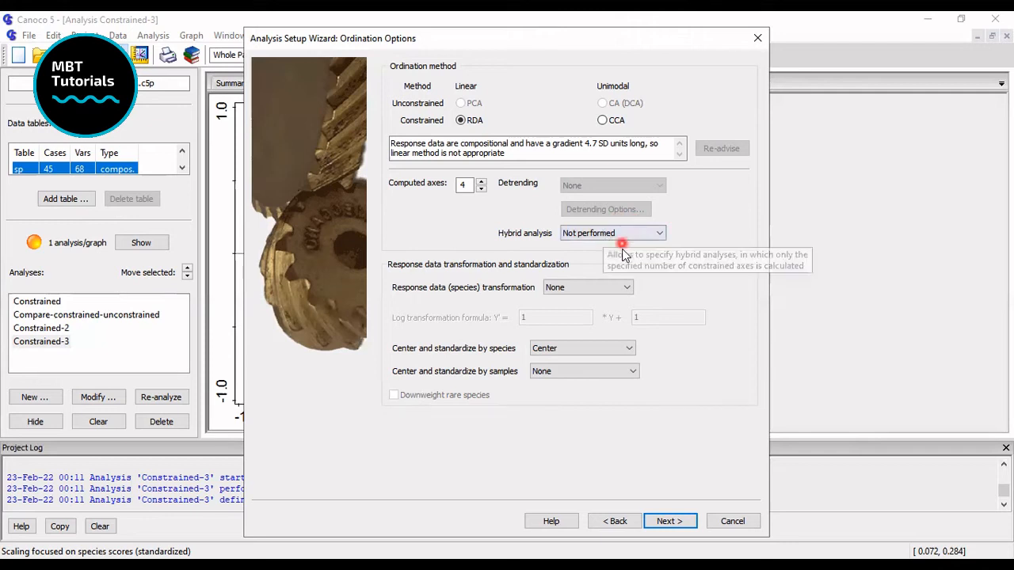
mouse_move(620, 244)
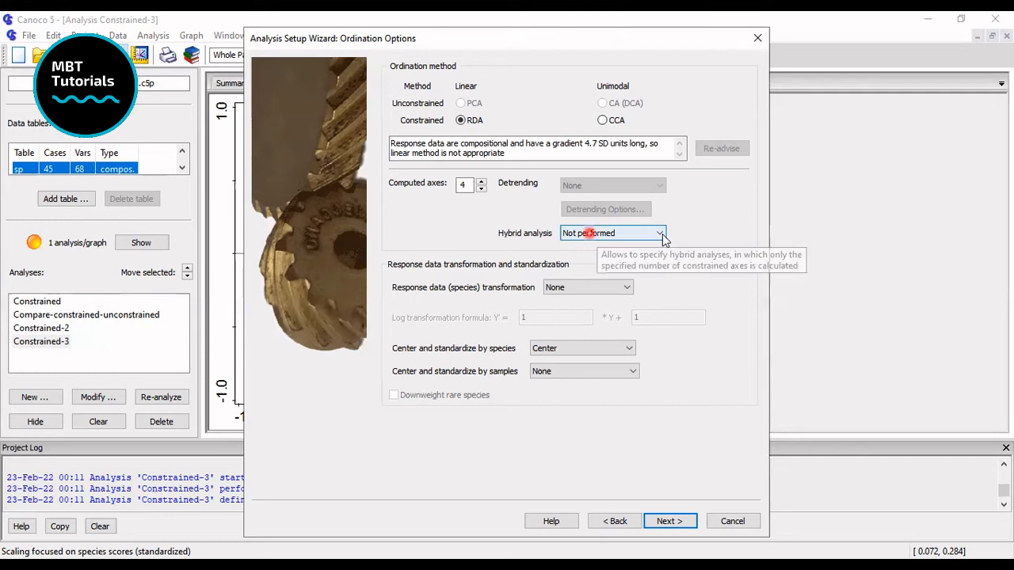
left_click(658, 233)
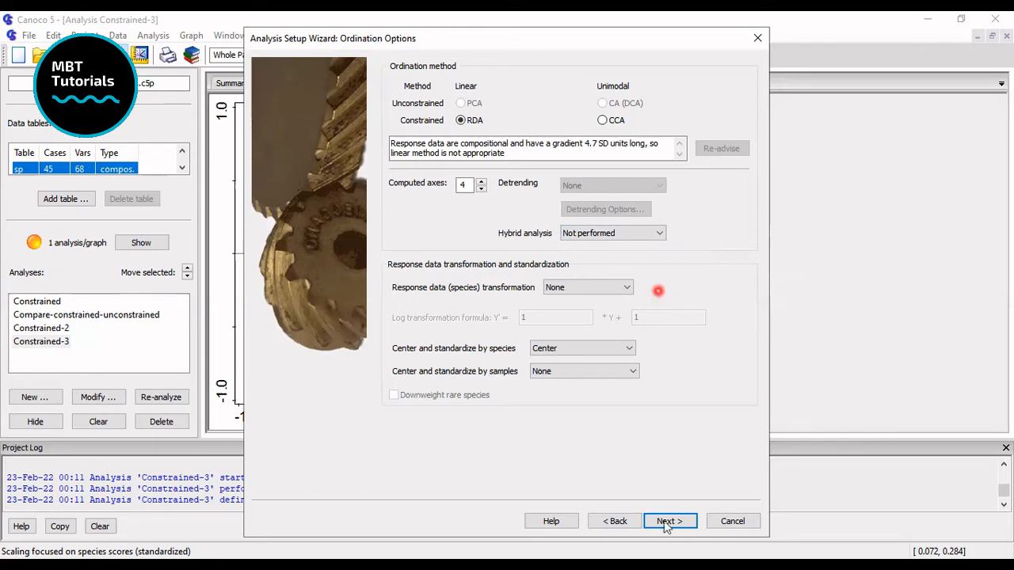
Keep the all-constrained-axes test with 499 permutations and reach the Finish page.
left_click(668, 520)
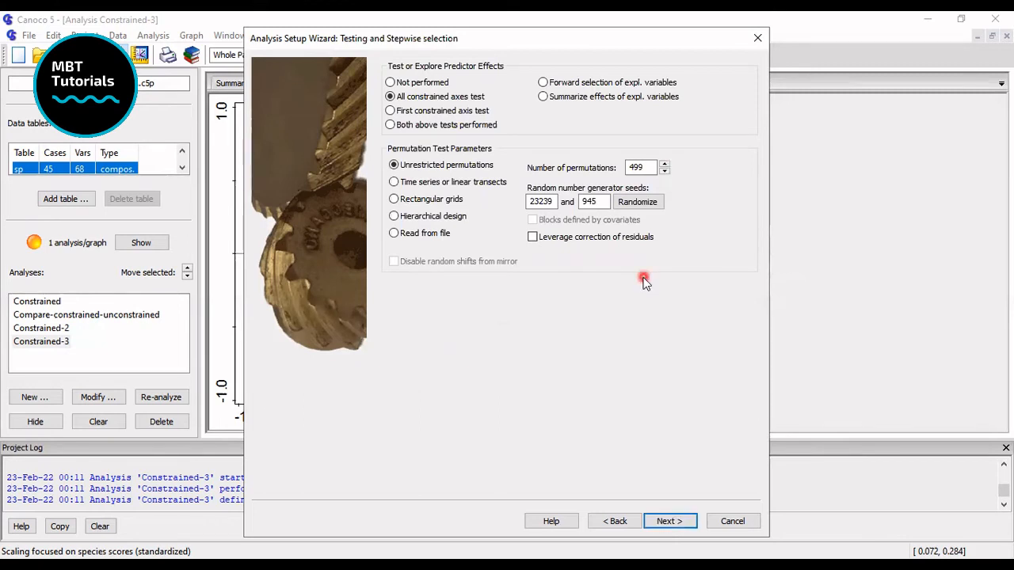
mouse_move(689, 478)
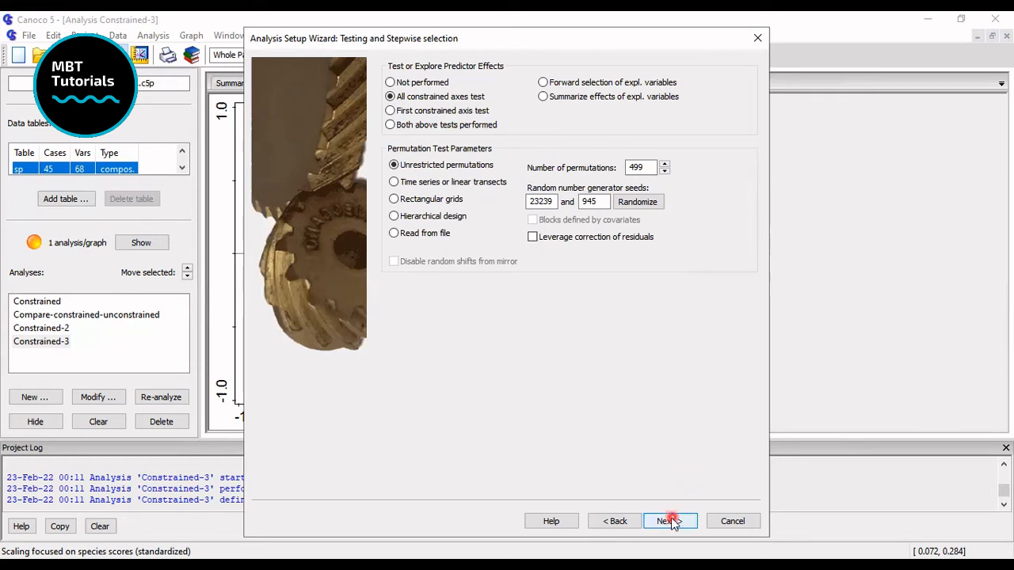
left_click(669, 521)
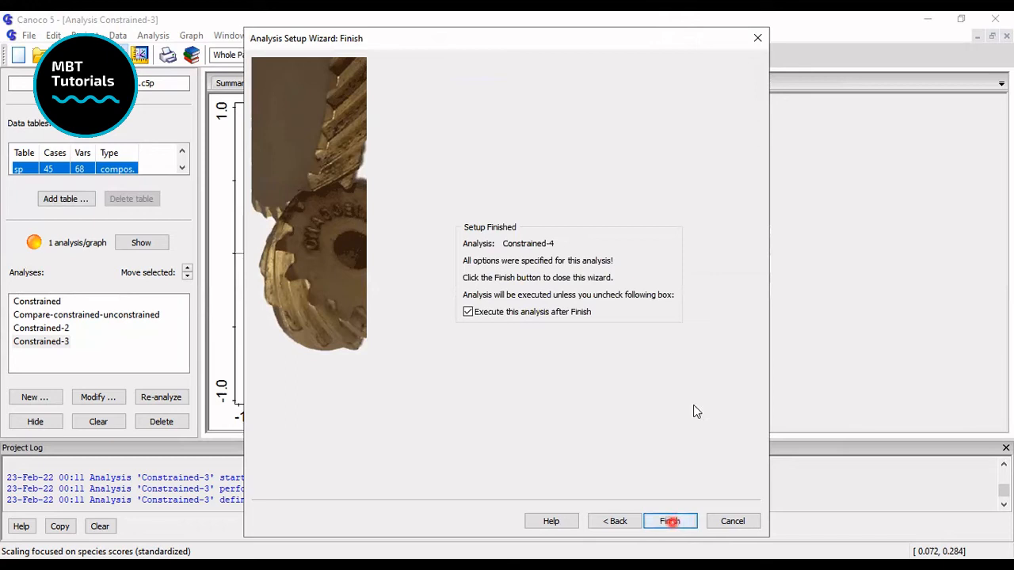
Run Constrained-4 and accept the species–environment biplot and diversity diagram graphs.
left_click(669, 520)
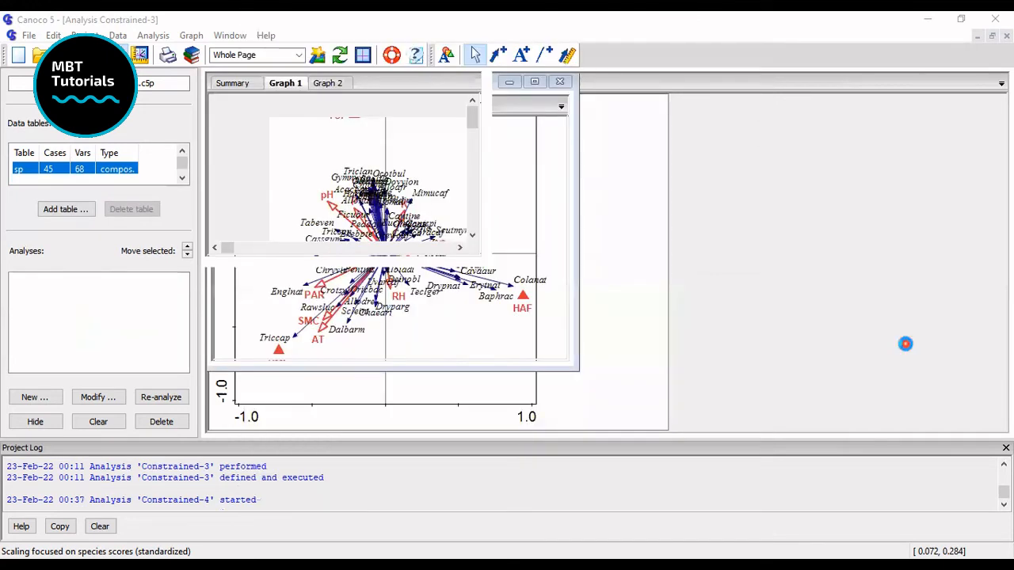
mouse_move(485, 146)
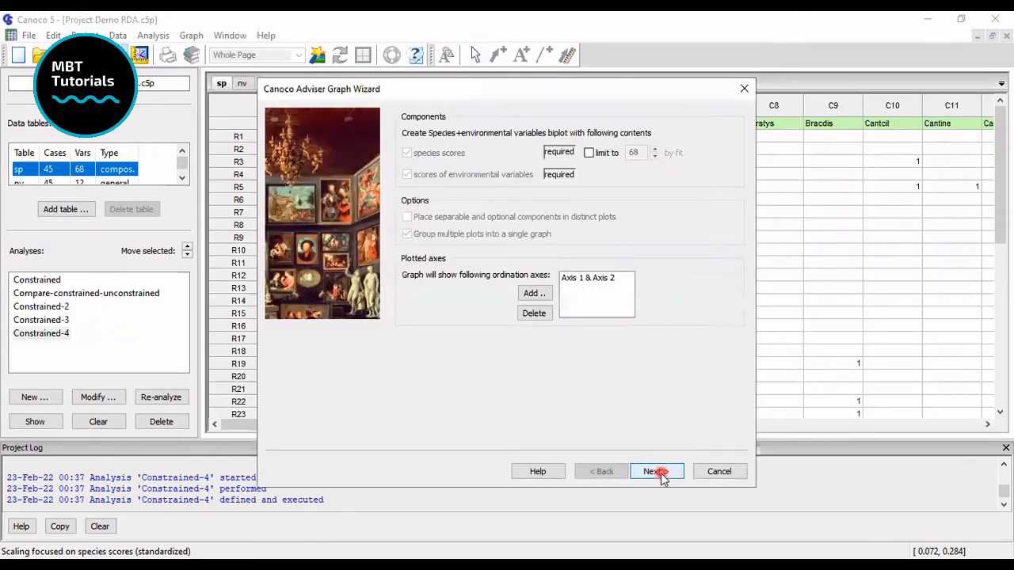
left_click(656, 471)
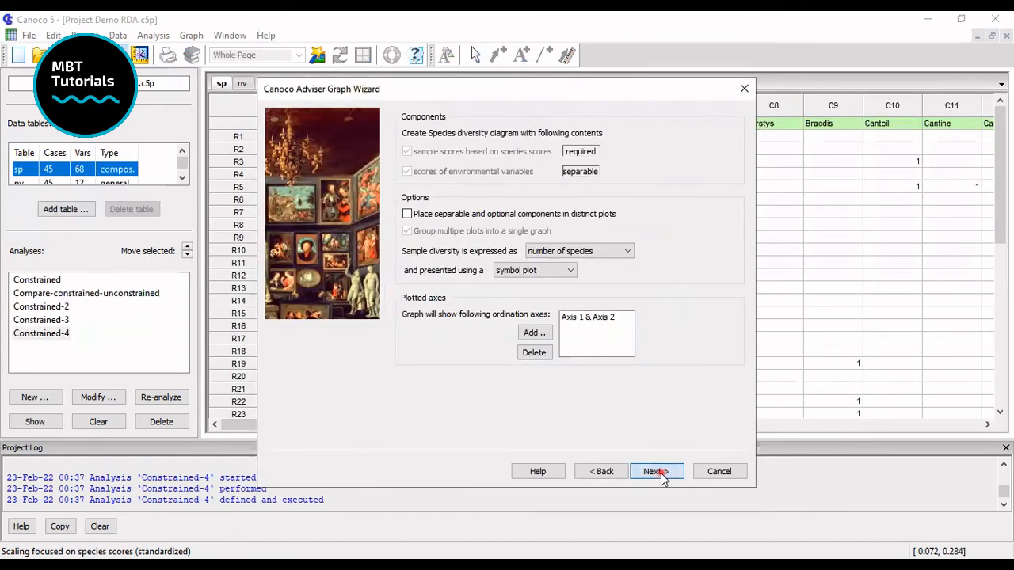
left_click(656, 471)
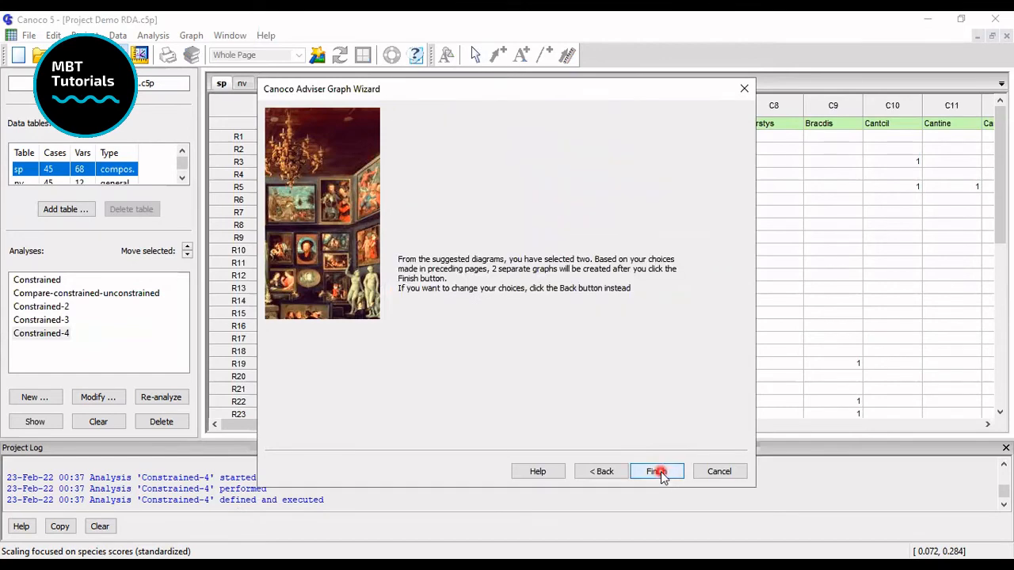
left_click(656, 471)
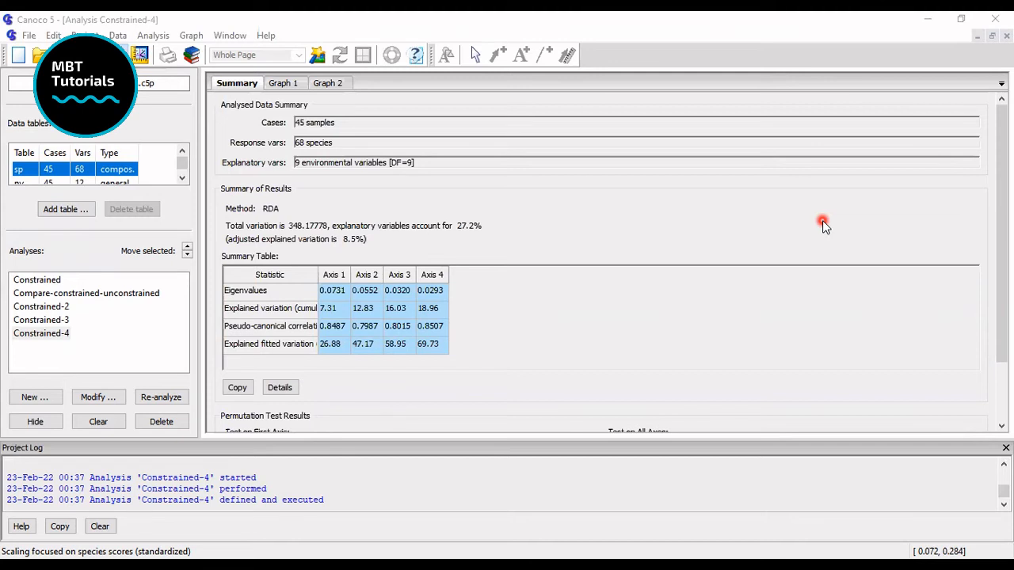
mouse_move(500, 401)
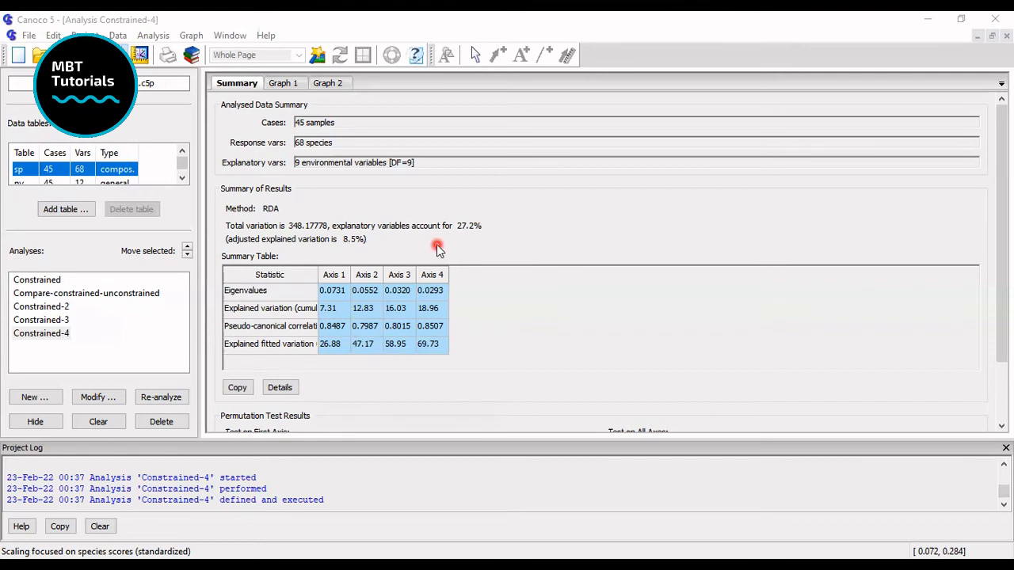
mouse_move(300, 218)
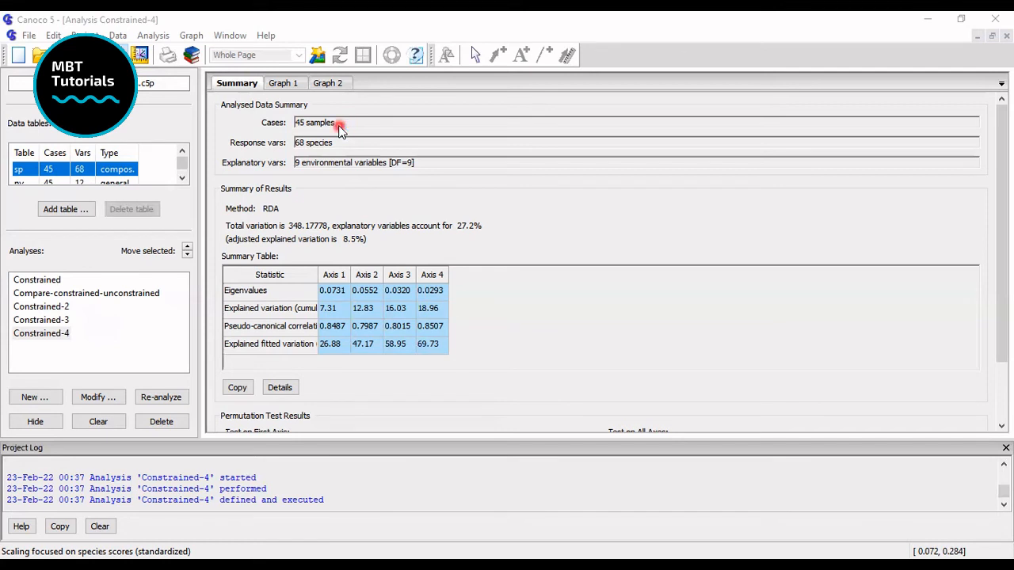
mouse_move(246, 154)
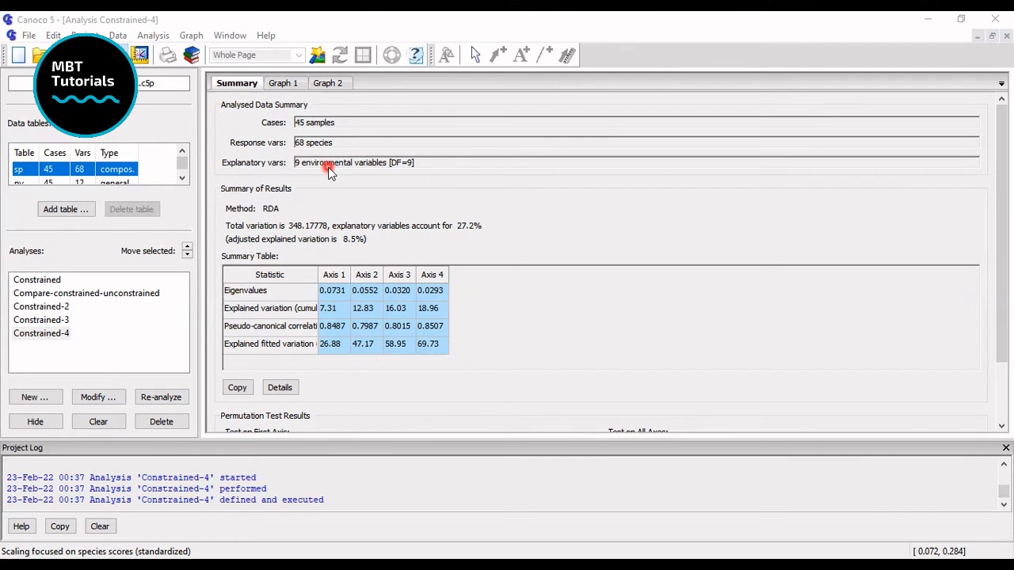
mouse_move(338, 296)
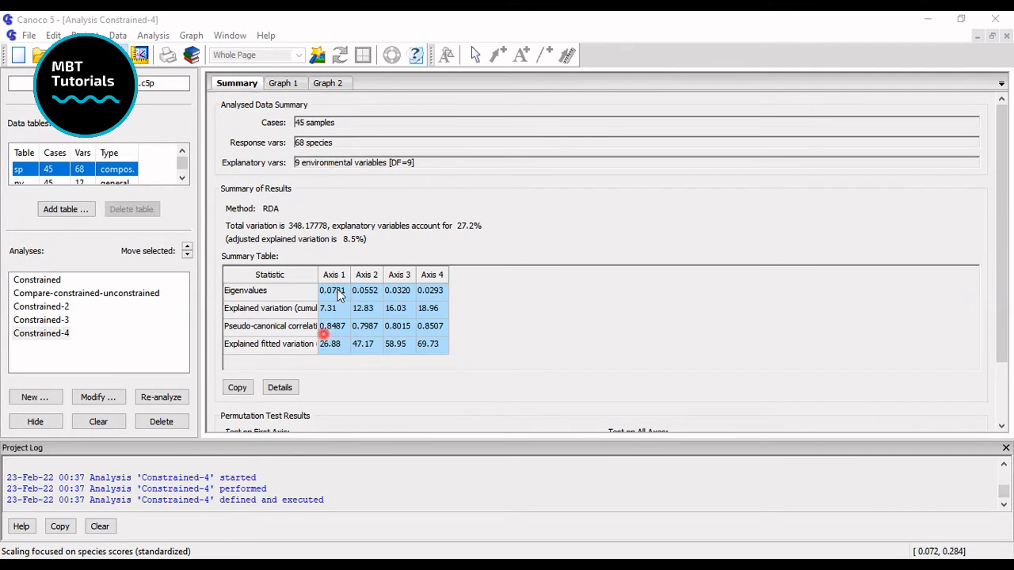
mouse_move(310, 200)
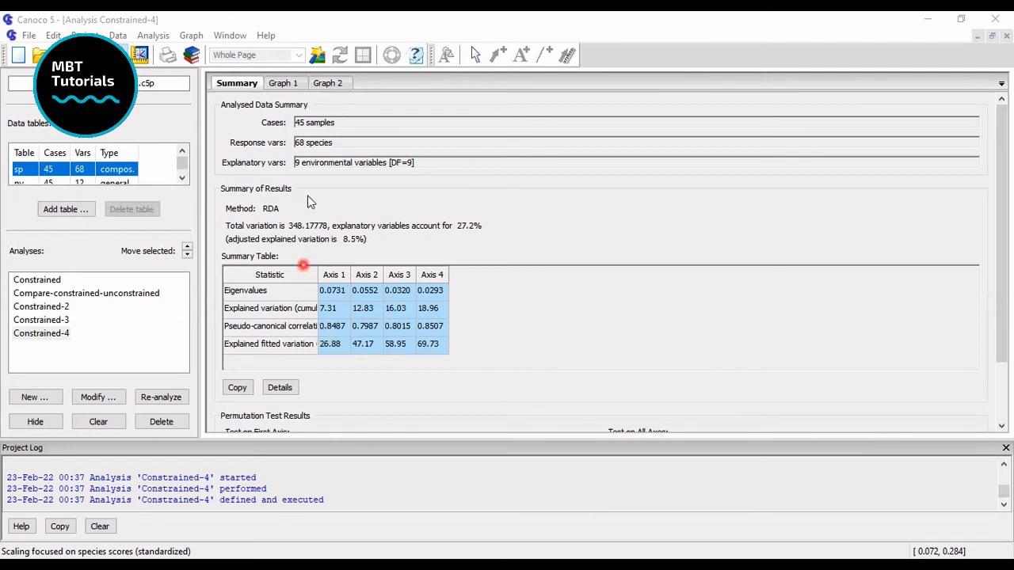
mouse_move(233, 219)
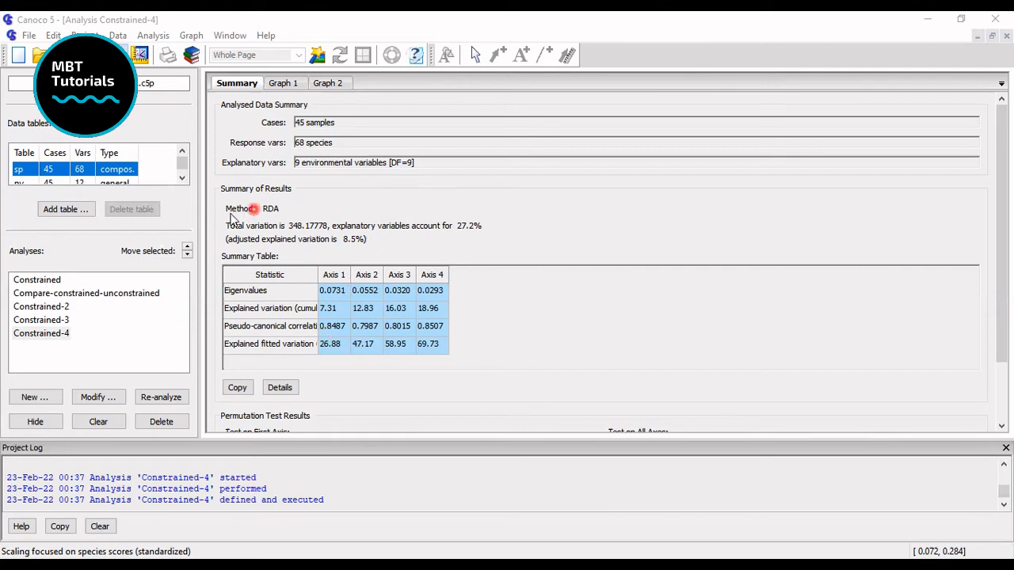
mouse_move(282, 223)
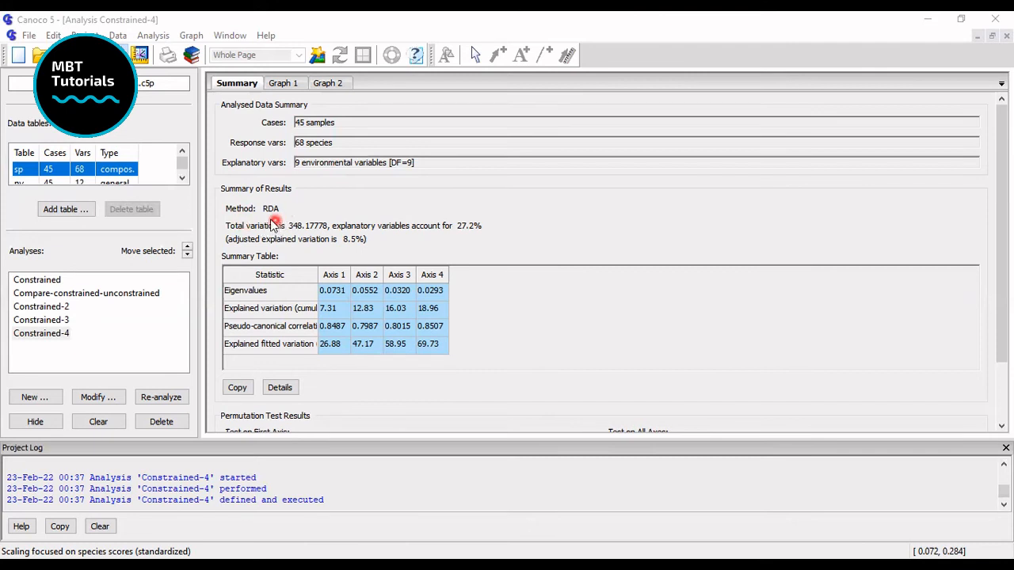
mouse_move(483, 225)
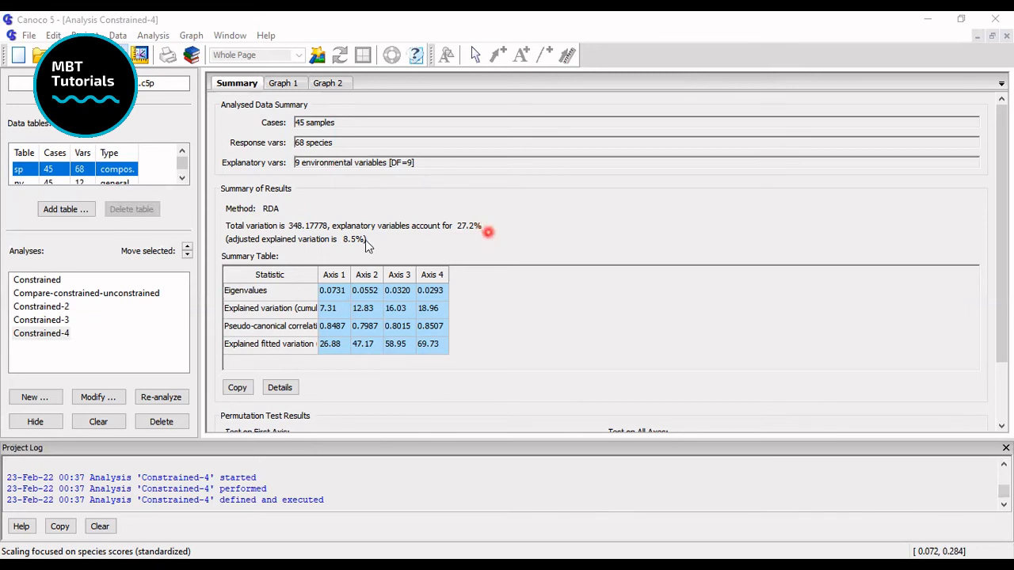
mouse_move(427, 254)
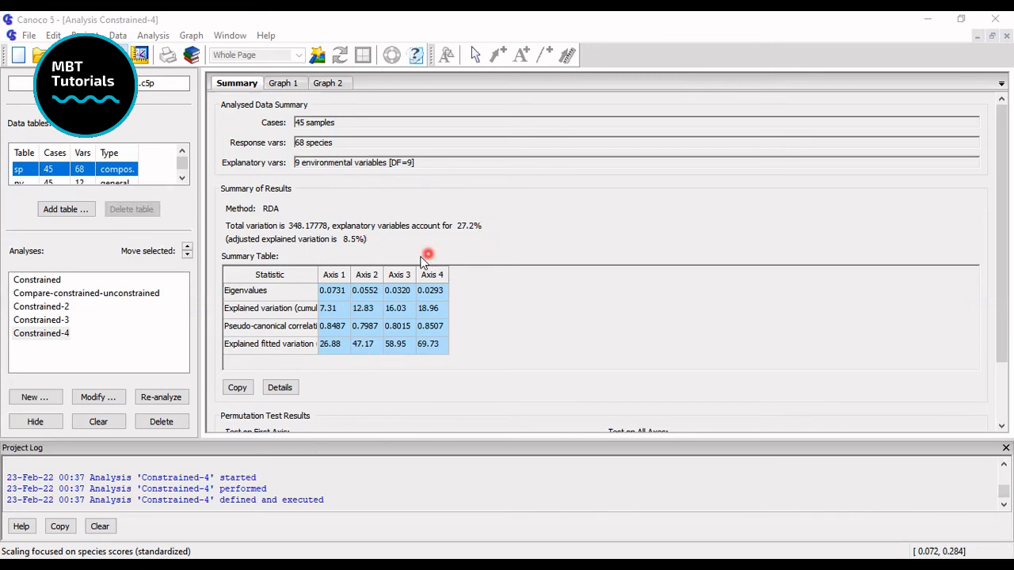
mouse_move(477, 219)
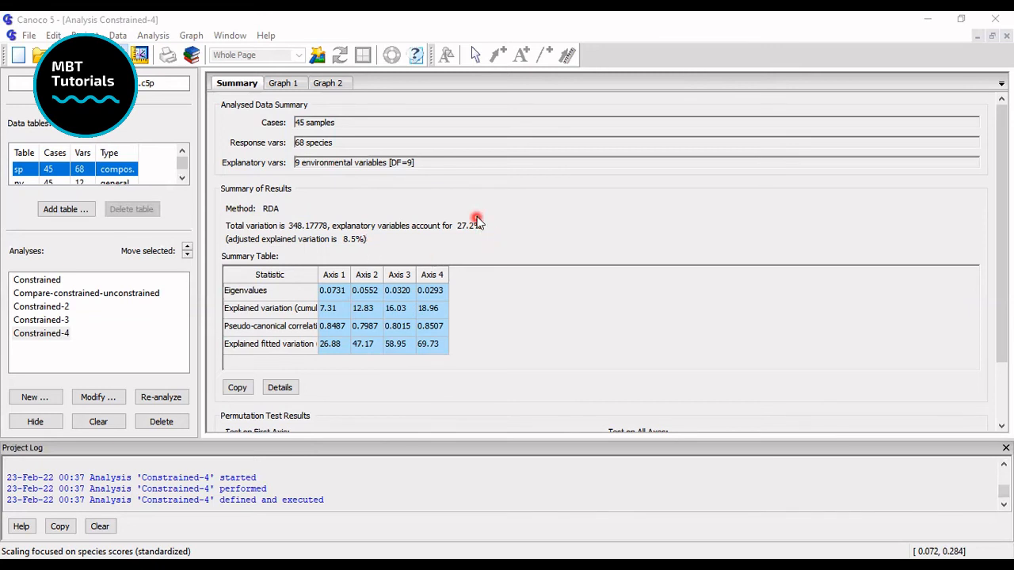
mouse_move(325, 150)
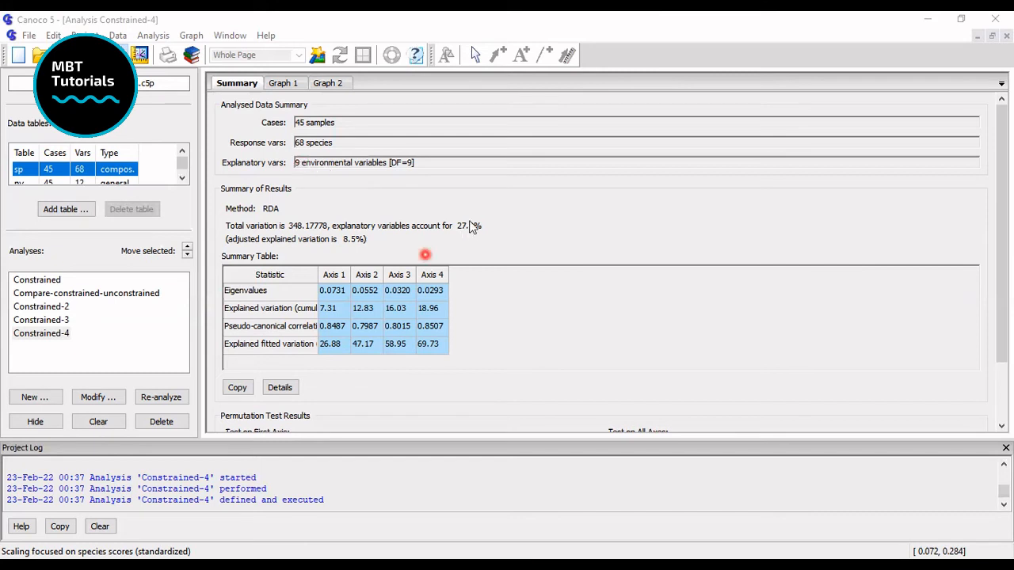
mouse_move(400, 255)
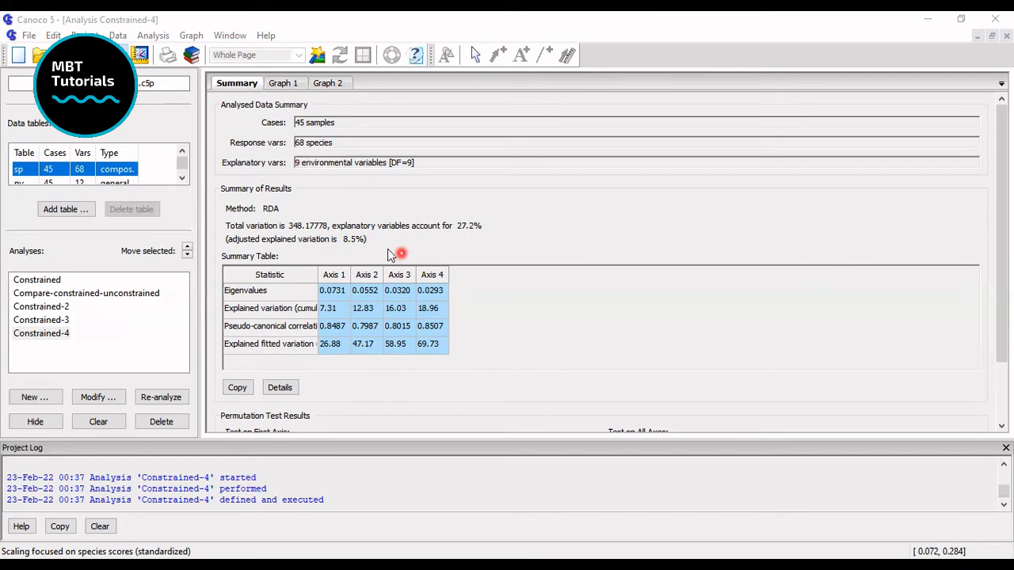
mouse_move(388, 252)
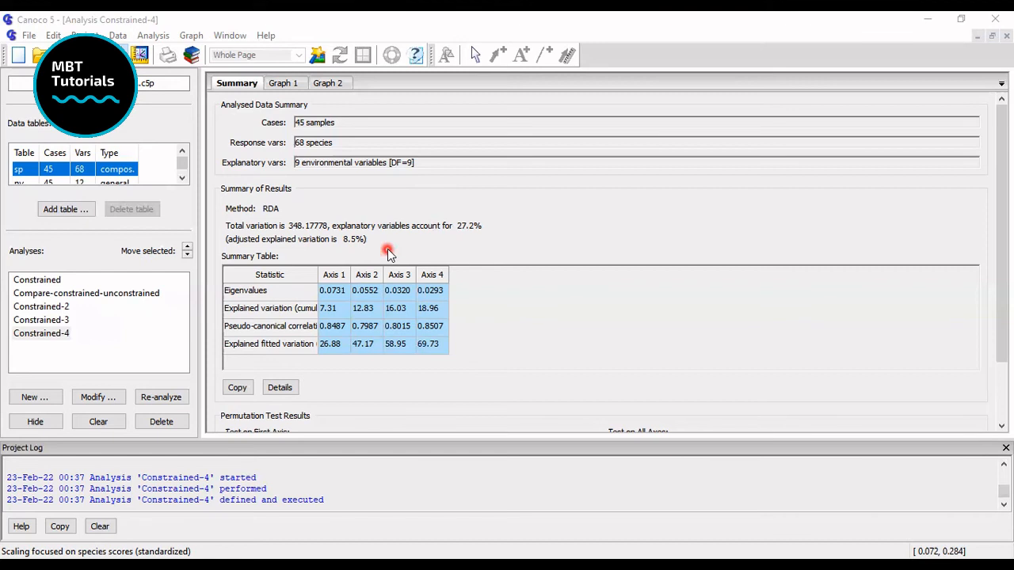
mouse_move(337, 294)
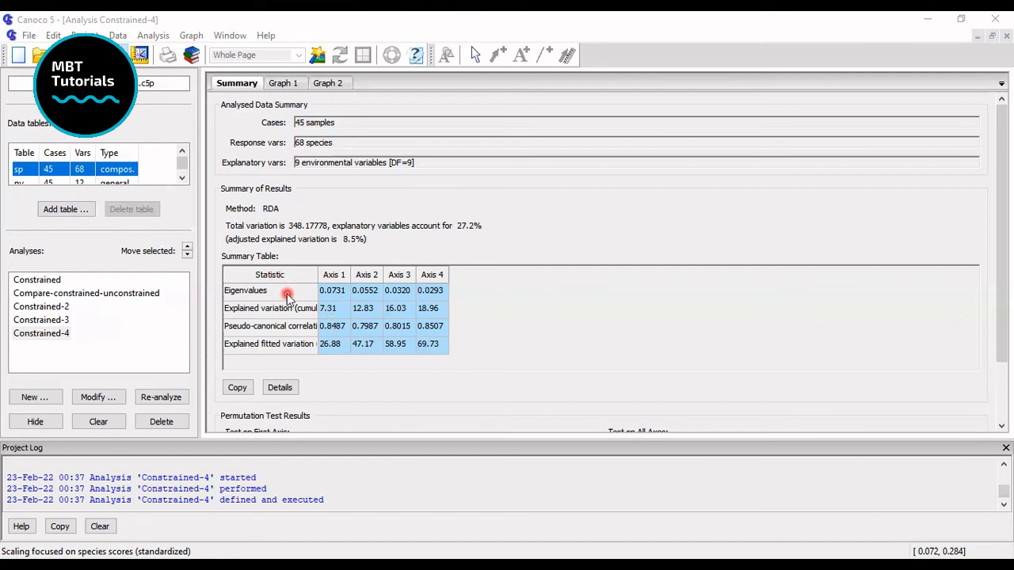
mouse_move(305, 286)
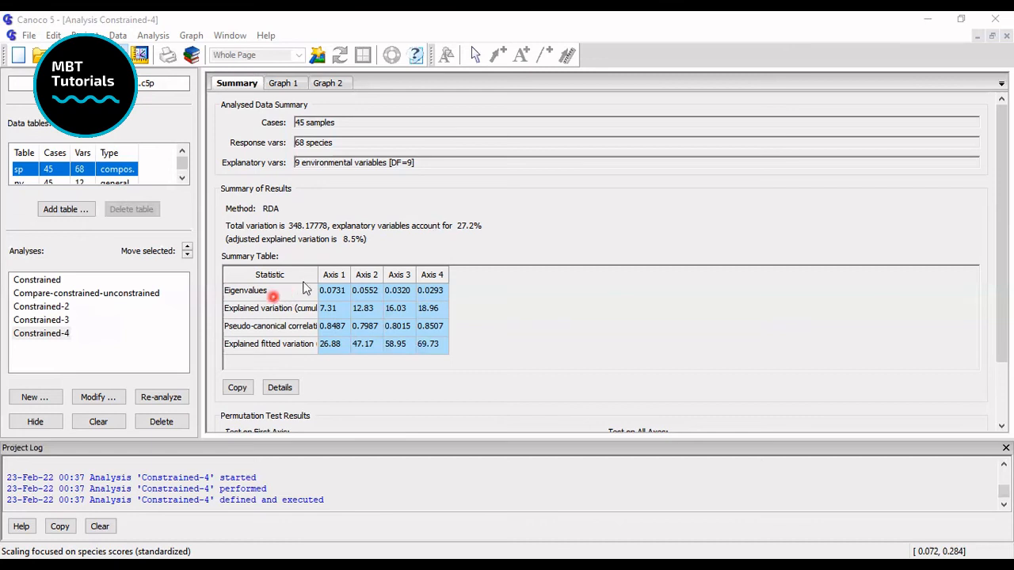
mouse_move(480, 304)
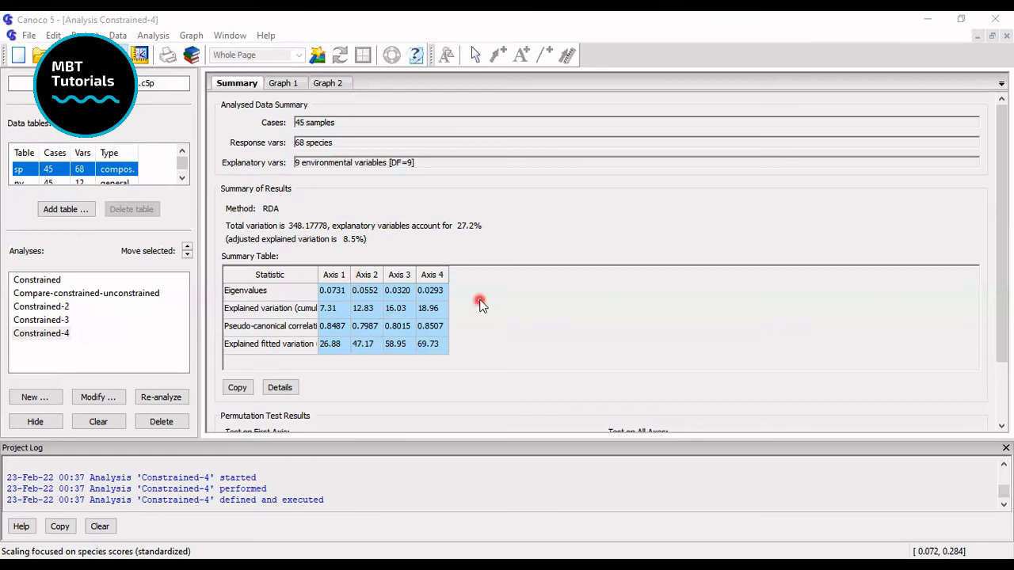
mouse_move(316, 332)
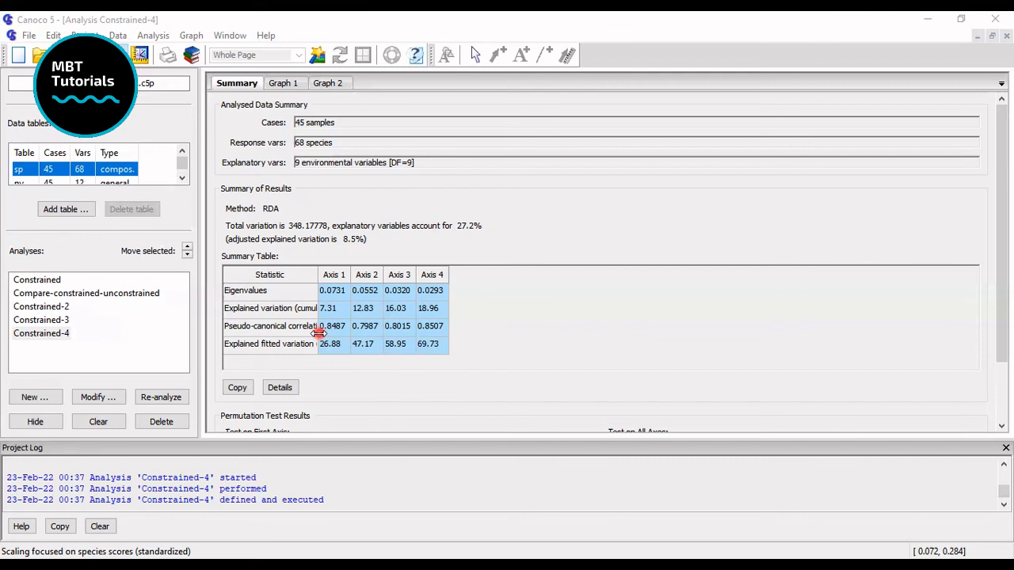
mouse_move(282, 354)
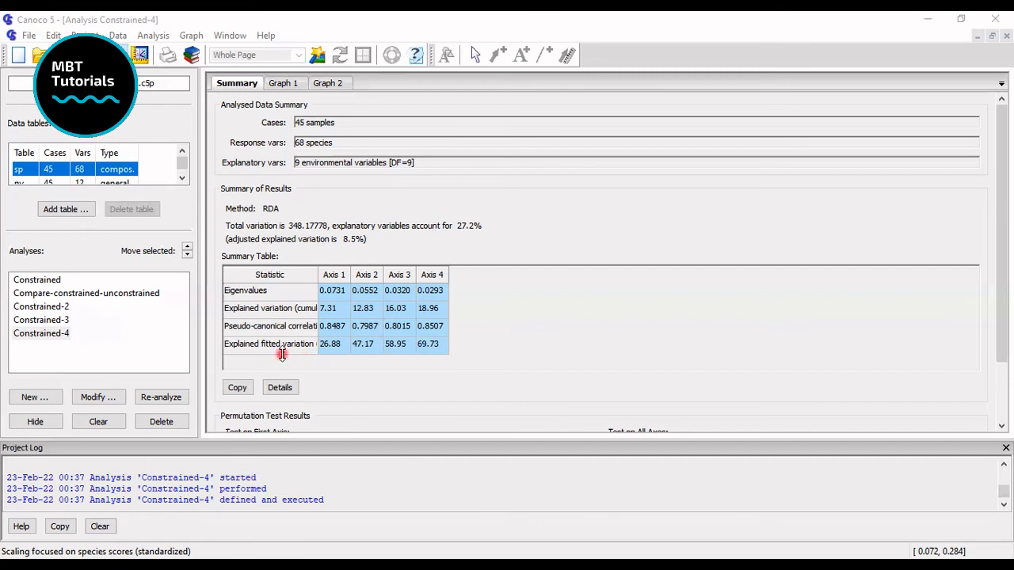
mouse_move(396, 380)
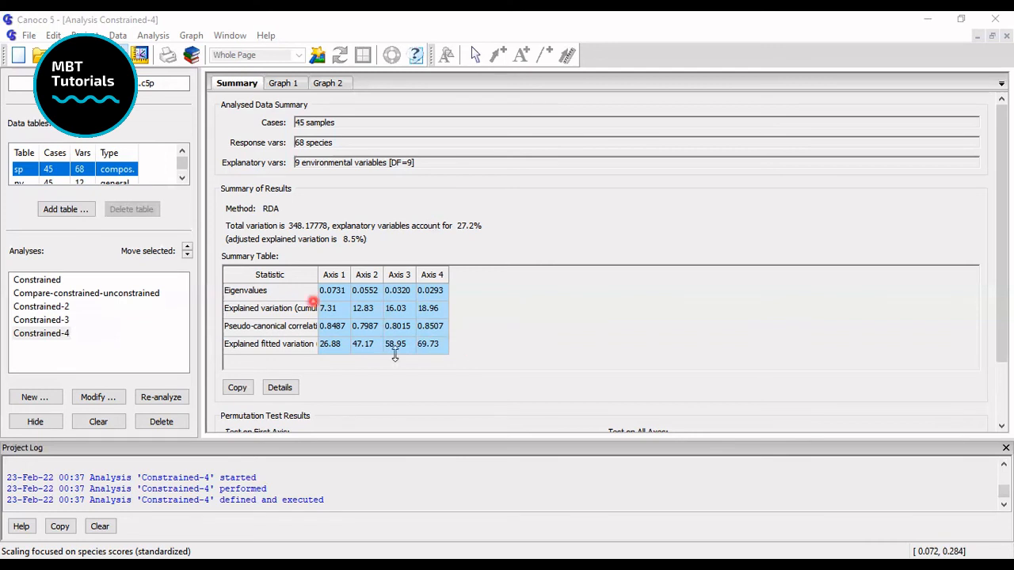
mouse_move(395, 354)
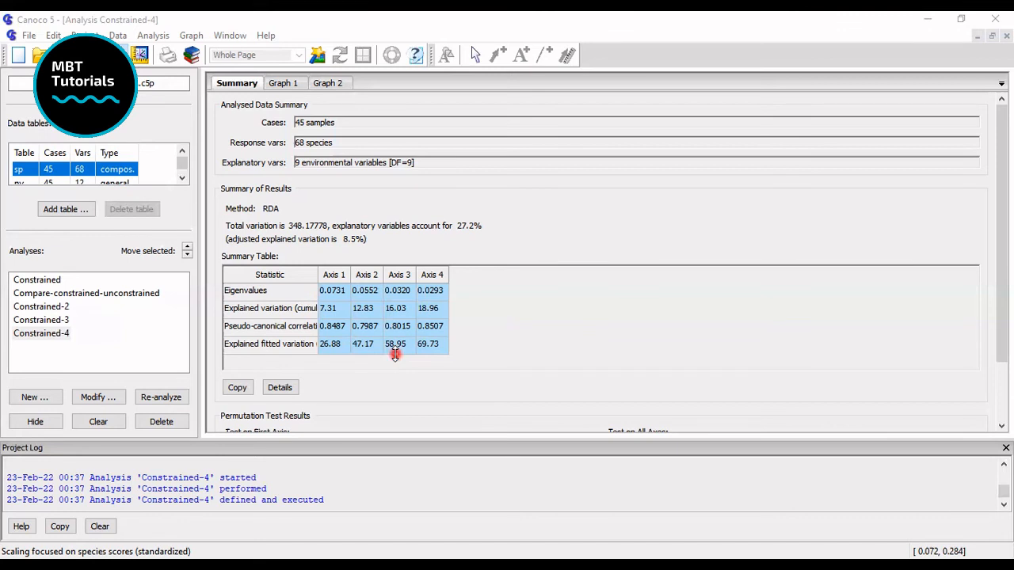
mouse_move(283, 82)
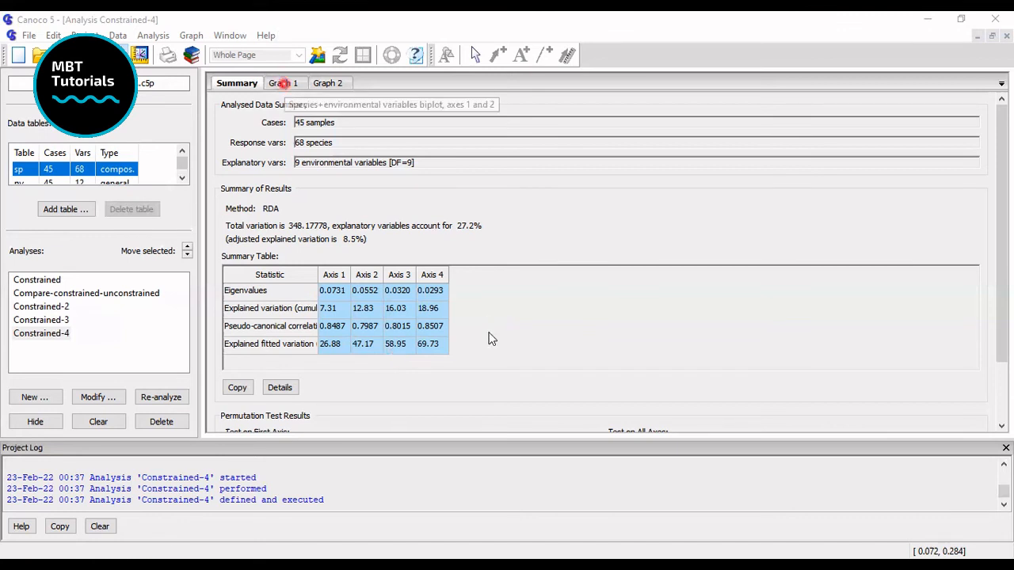
left_click(285, 82)
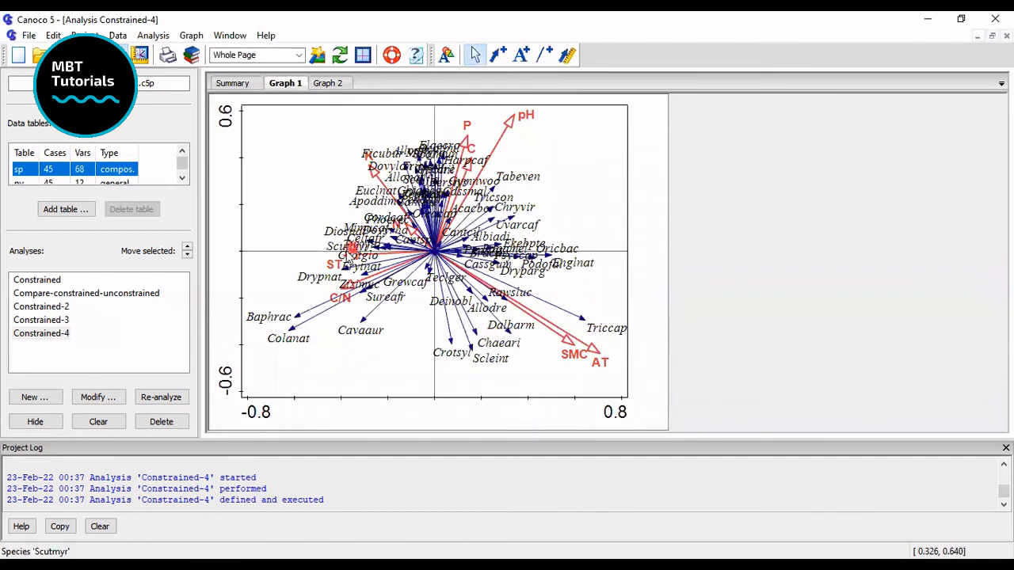
mouse_move(289, 320)
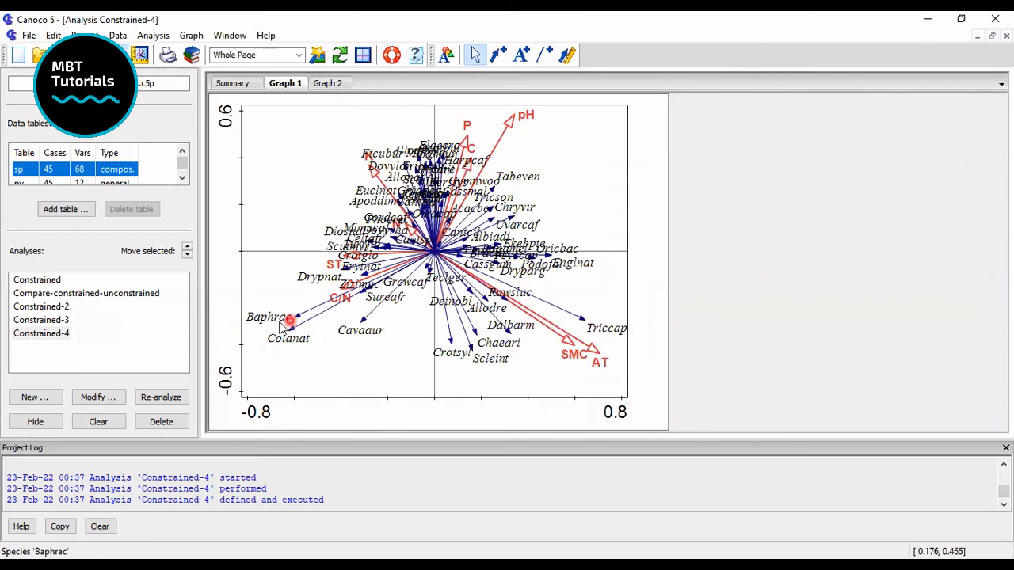
mouse_move(336, 264)
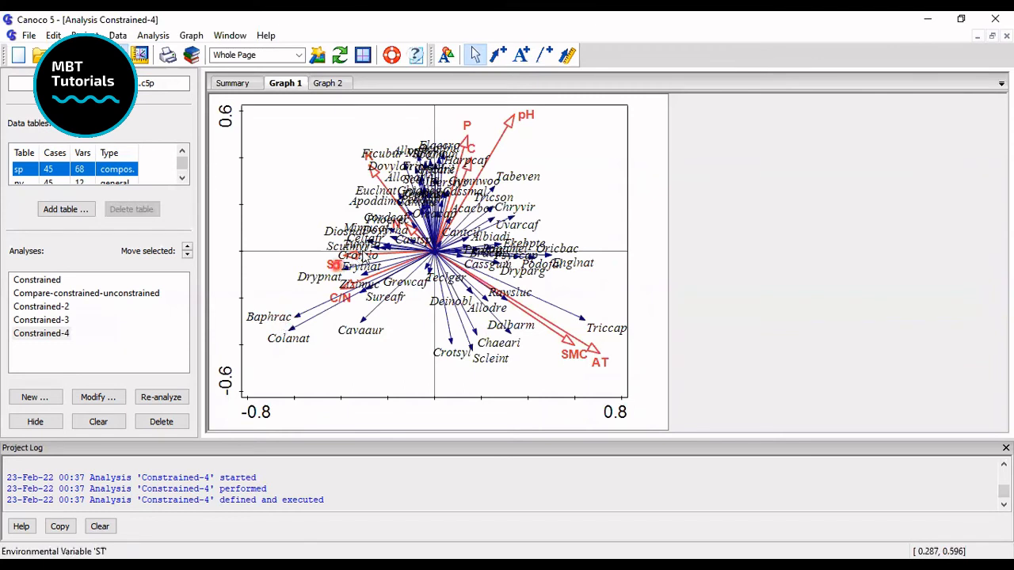
mouse_move(564, 268)
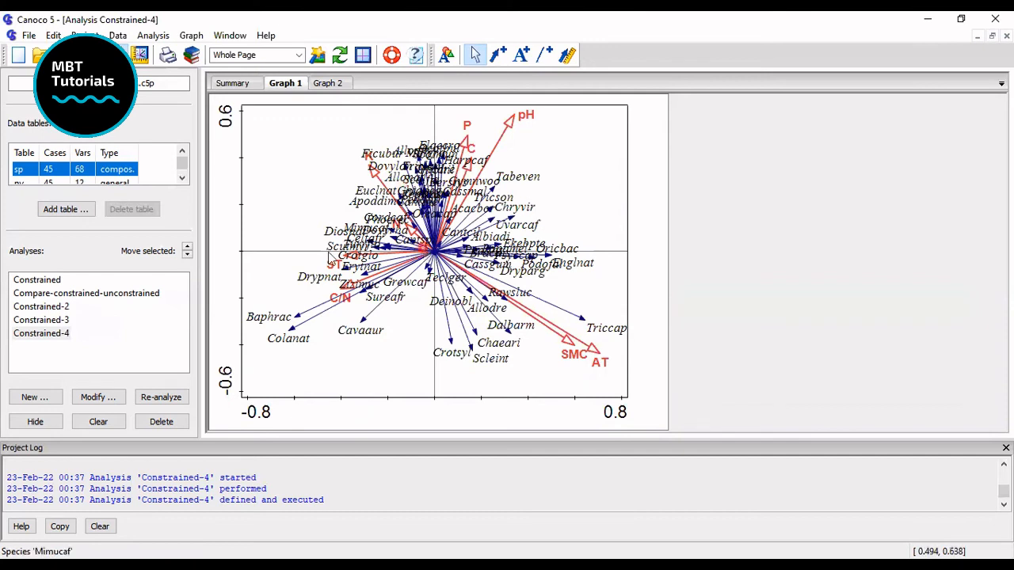
mouse_move(539, 178)
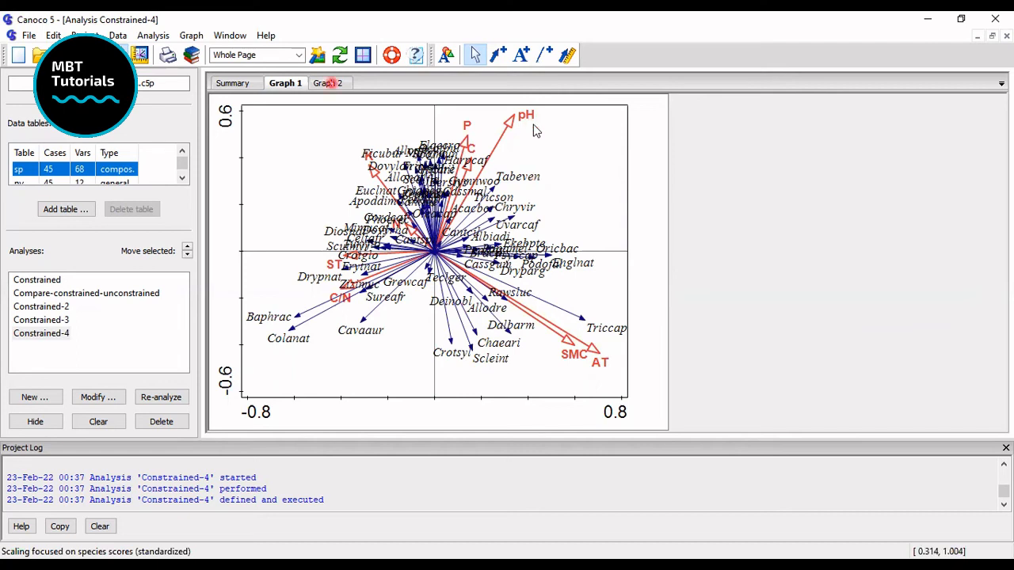
Show Graph 2, the sample circles plotted against the nine environmental arrows.
left_click(327, 82)
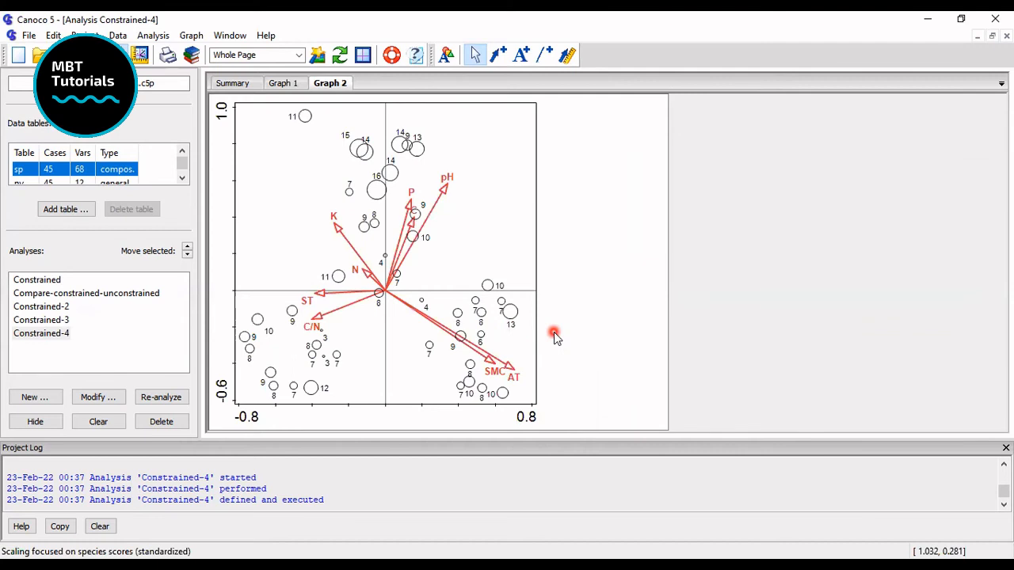
mouse_move(517, 325)
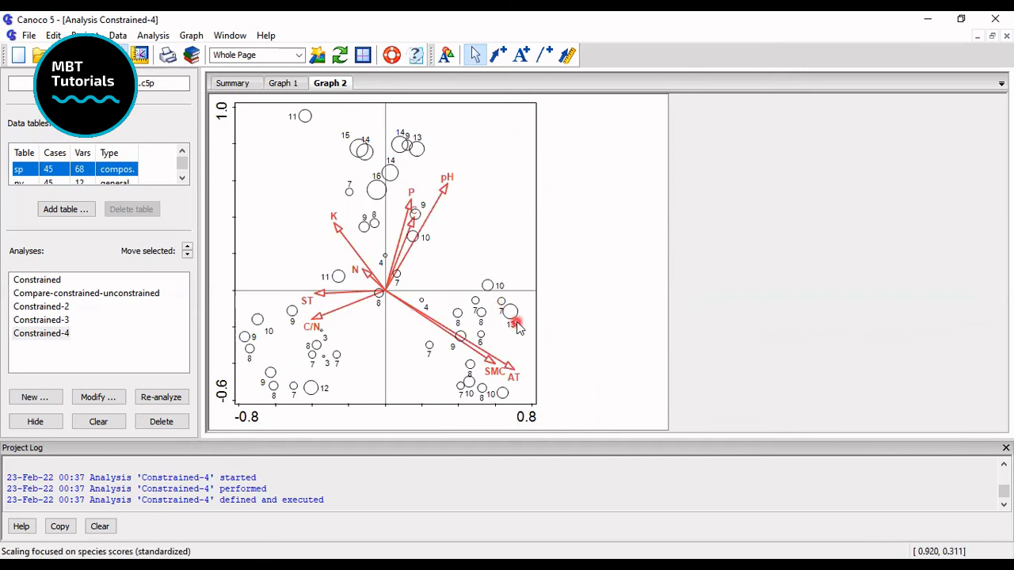
mouse_move(294, 361)
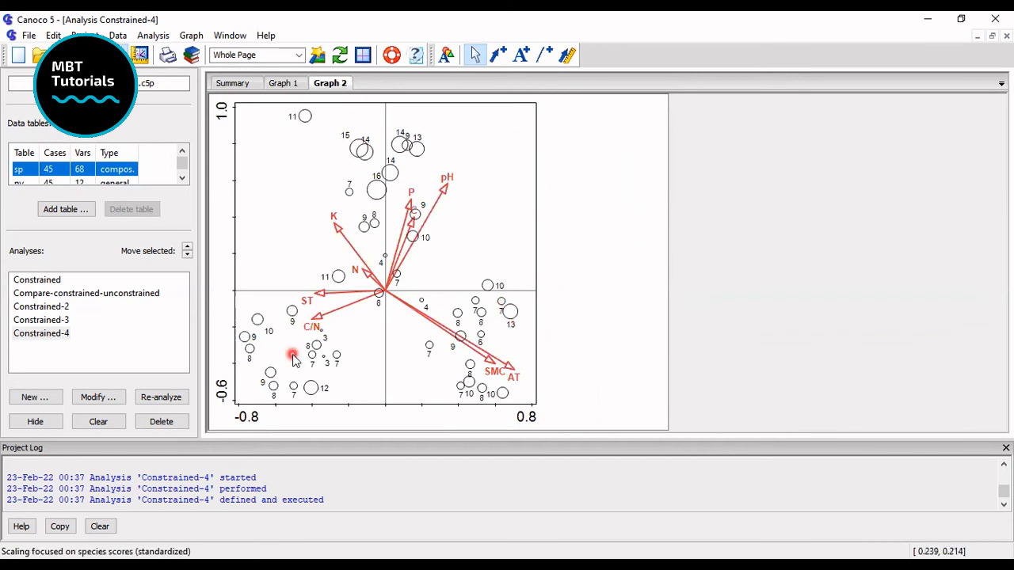
mouse_move(361, 172)
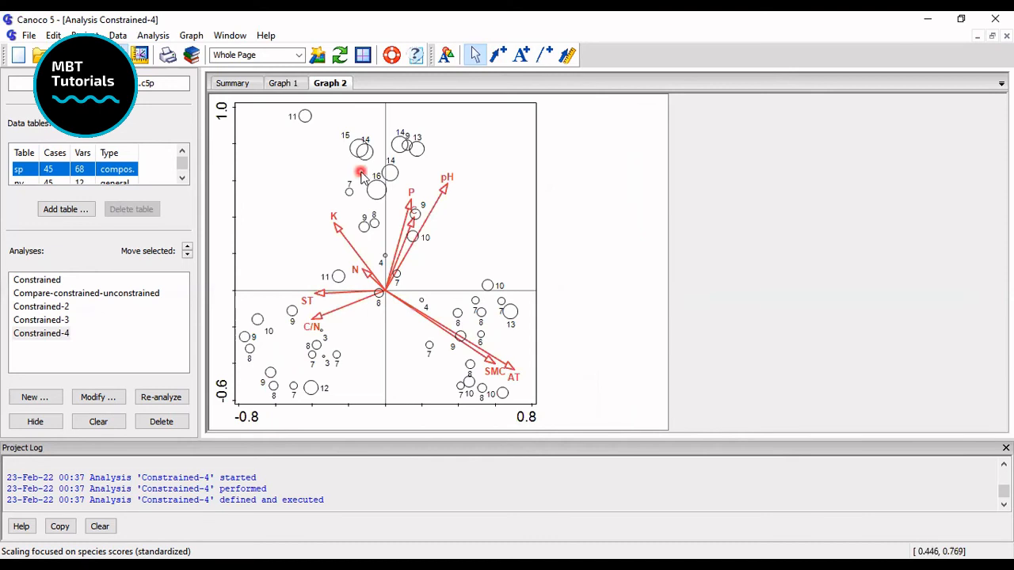
mouse_move(528, 273)
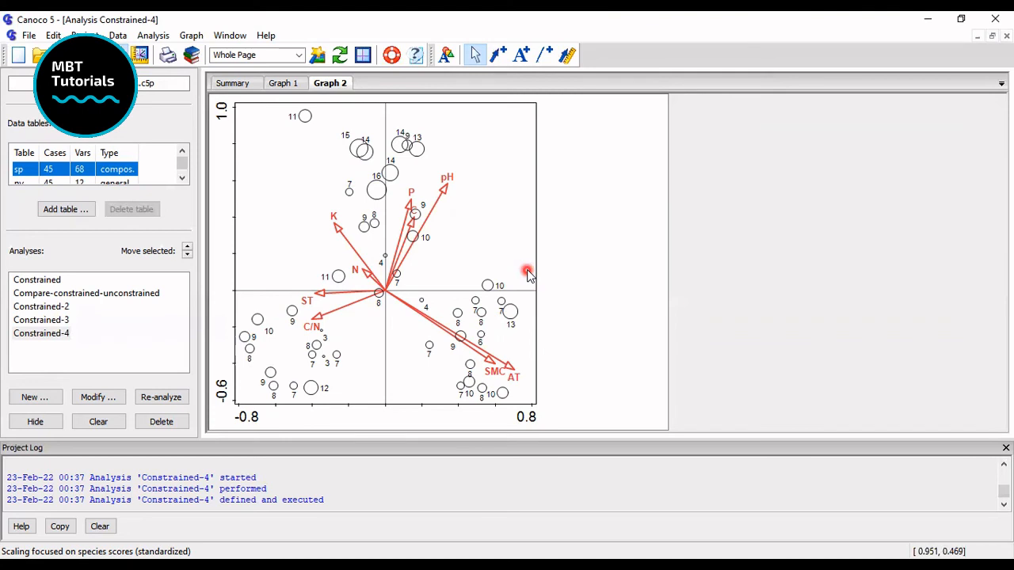
mouse_move(491, 408)
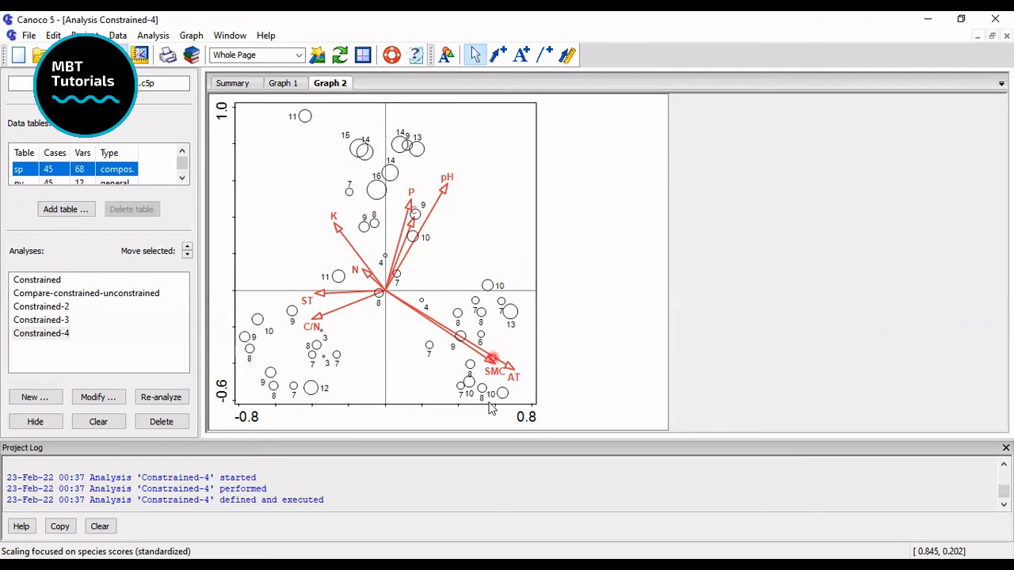
mouse_move(535, 365)
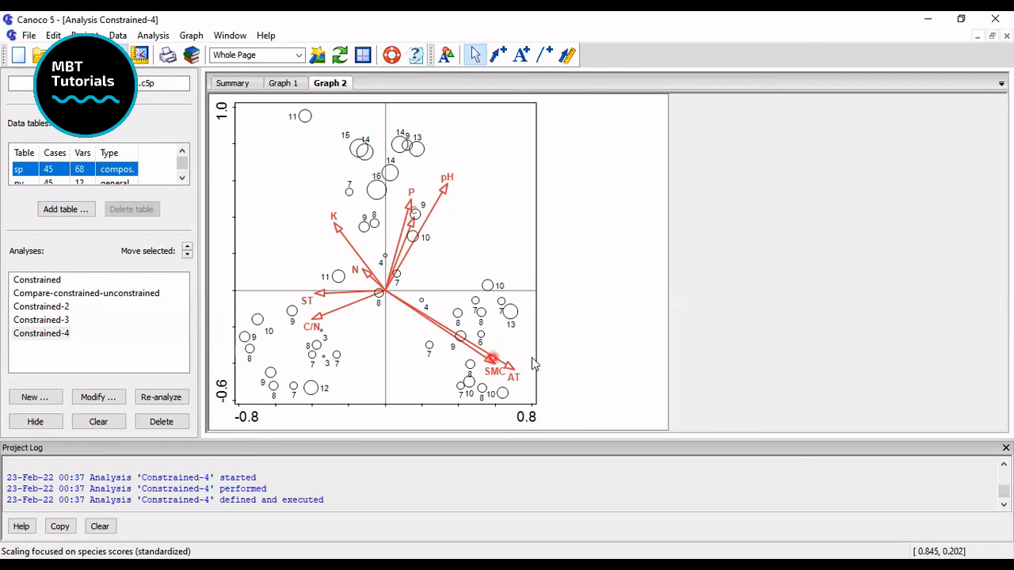
mouse_move(491, 354)
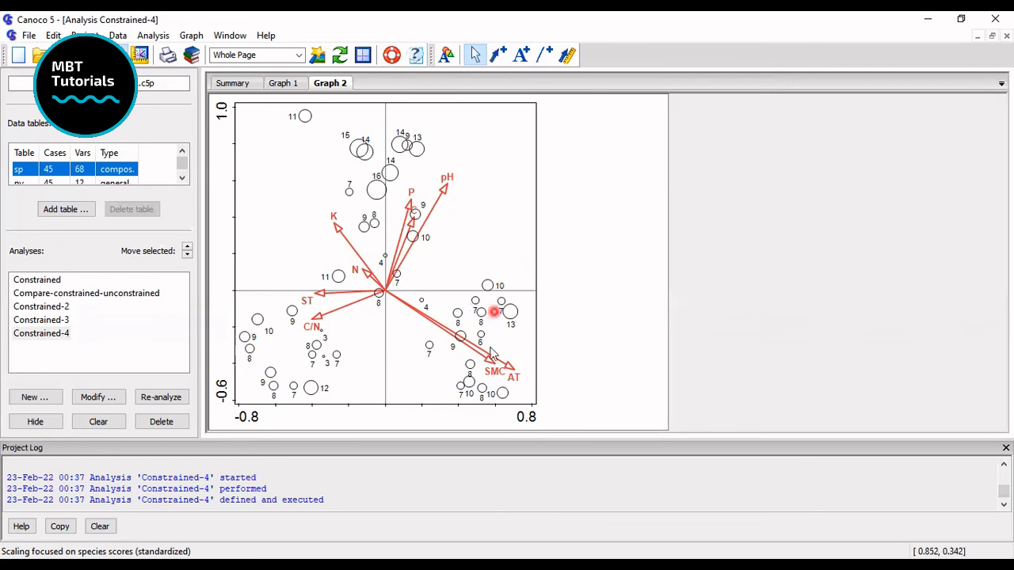
mouse_move(503, 381)
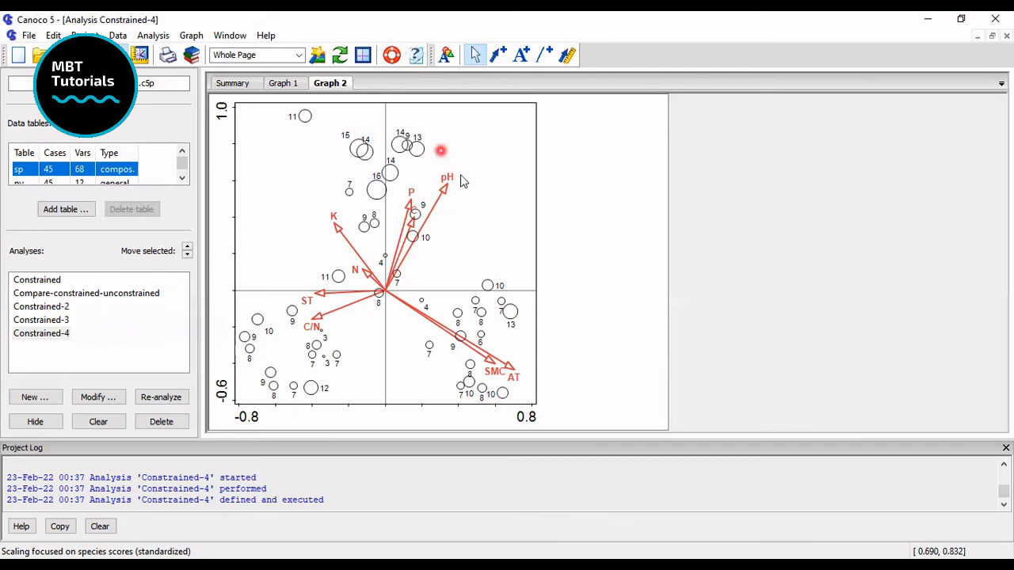
mouse_move(461, 175)
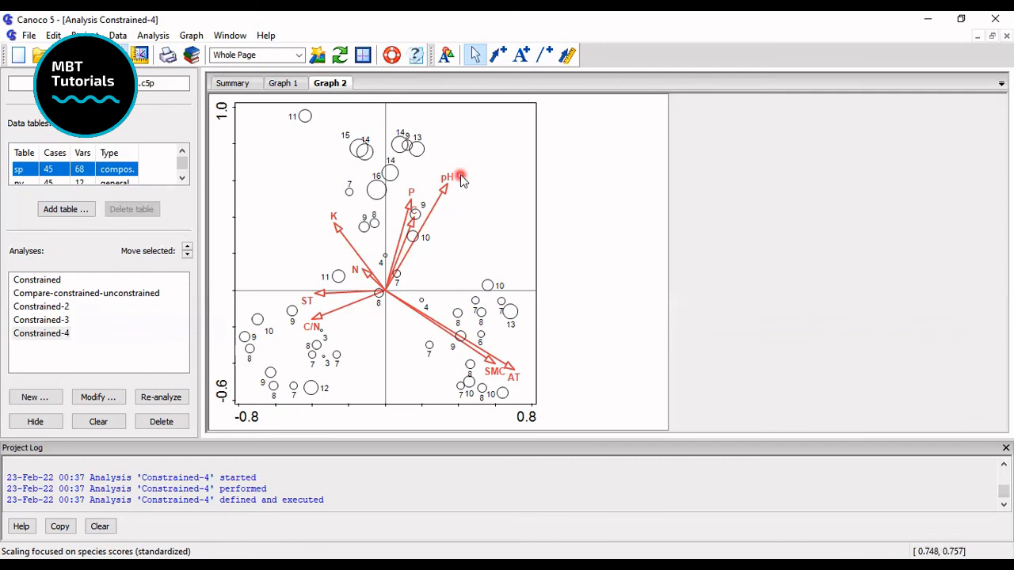
mouse_move(338, 231)
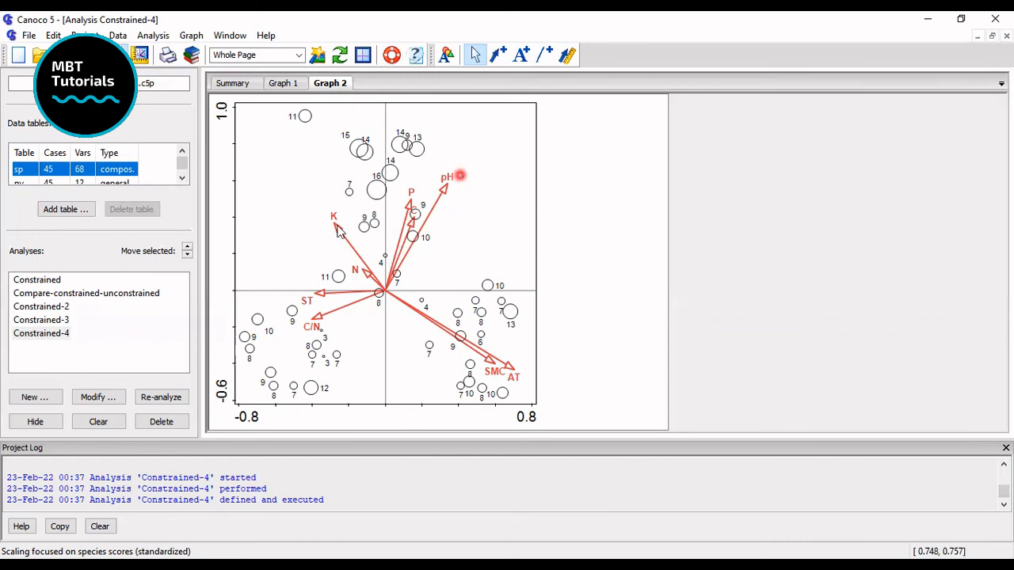
mouse_move(458, 190)
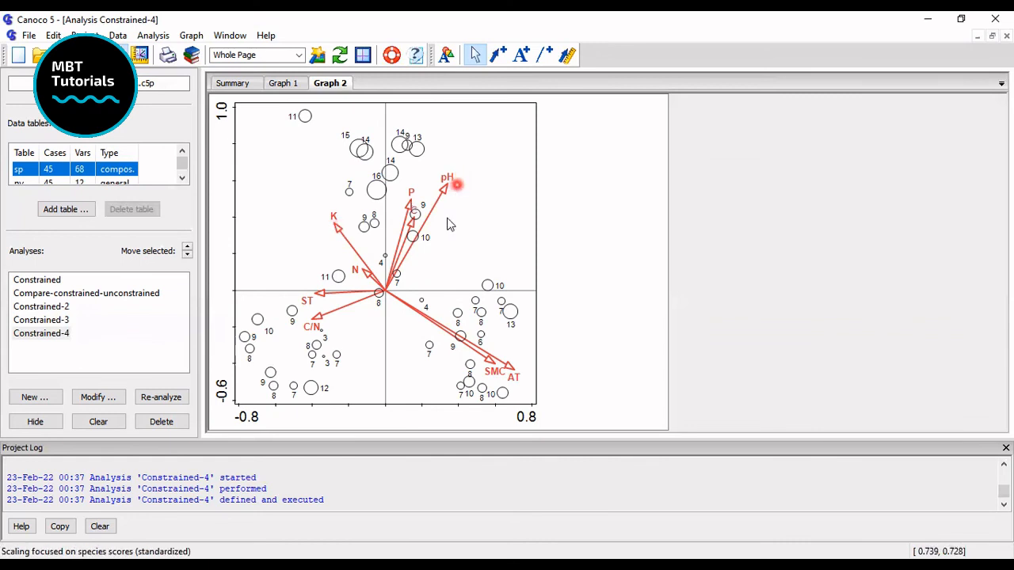
mouse_move(356, 282)
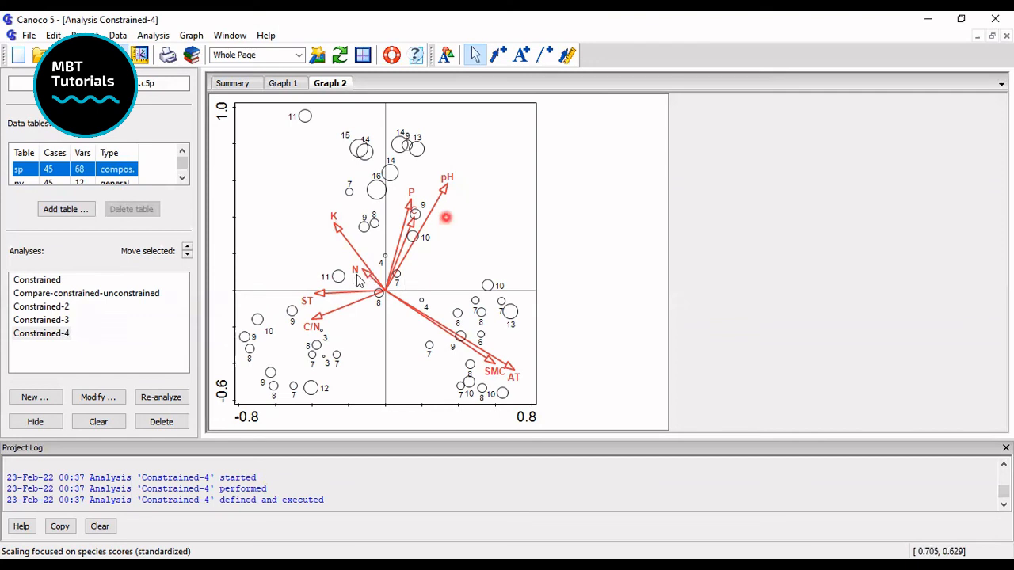
mouse_move(365, 265)
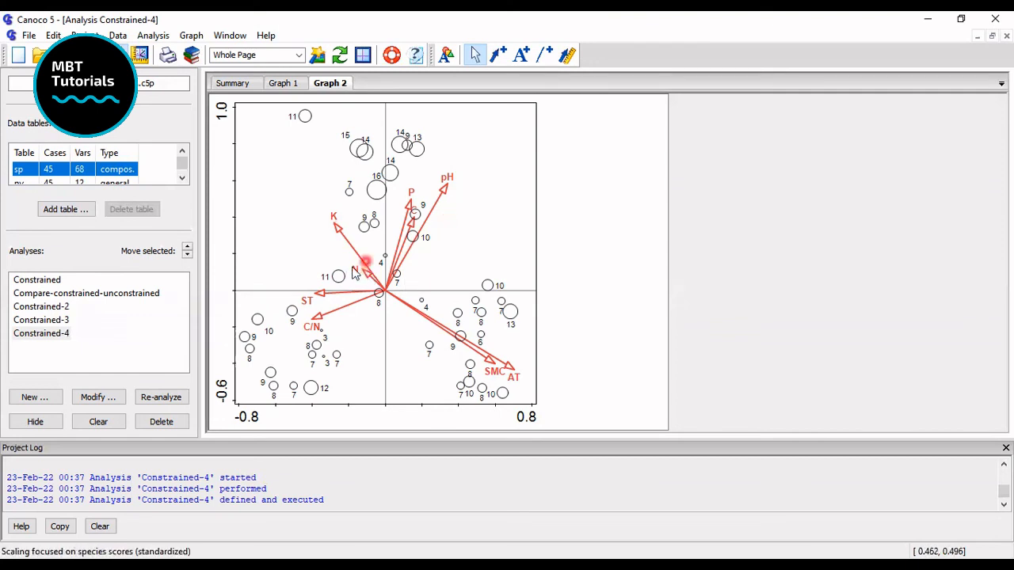
mouse_move(387, 295)
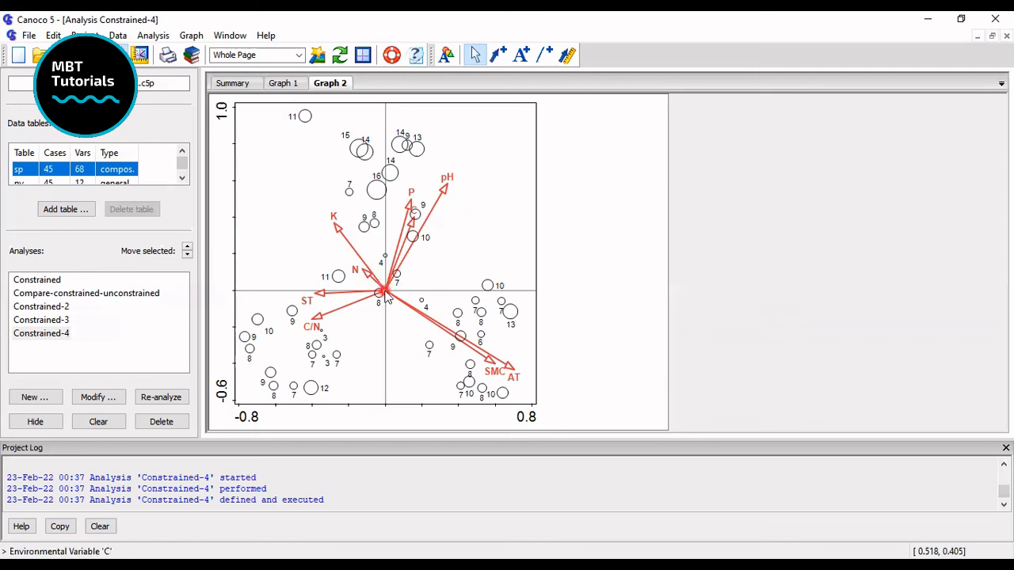
mouse_move(377, 285)
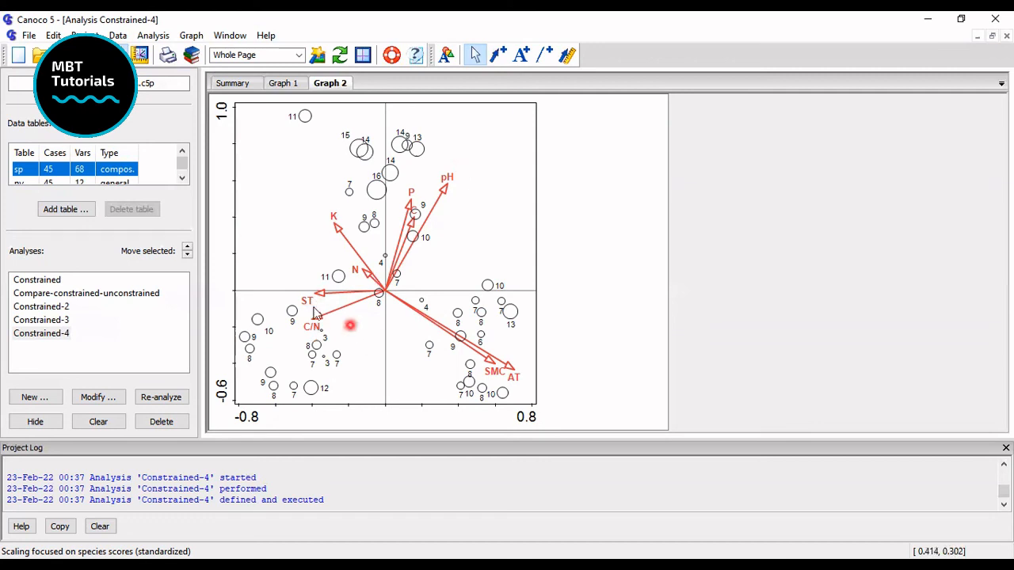
mouse_move(315, 335)
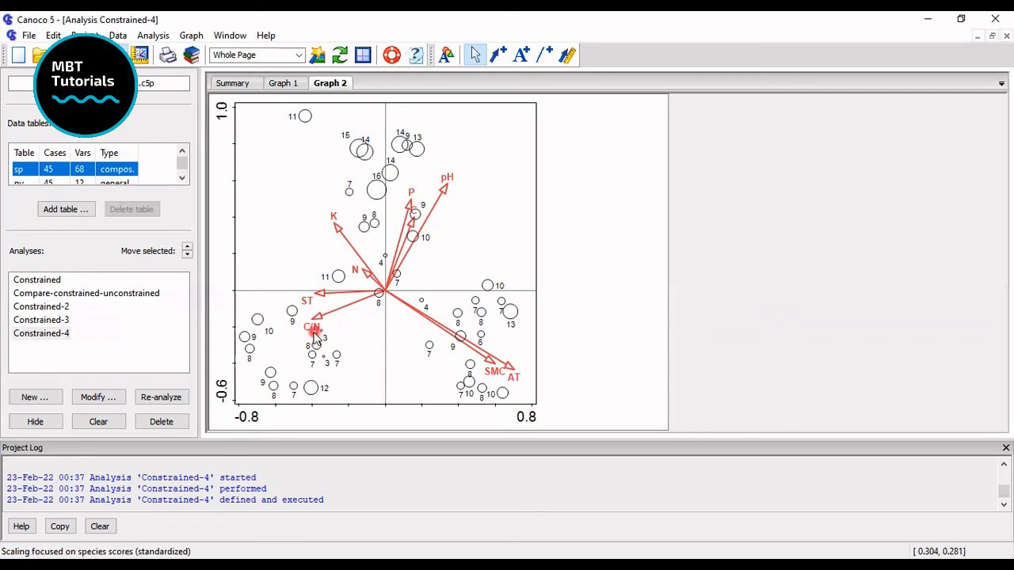
mouse_move(312, 309)
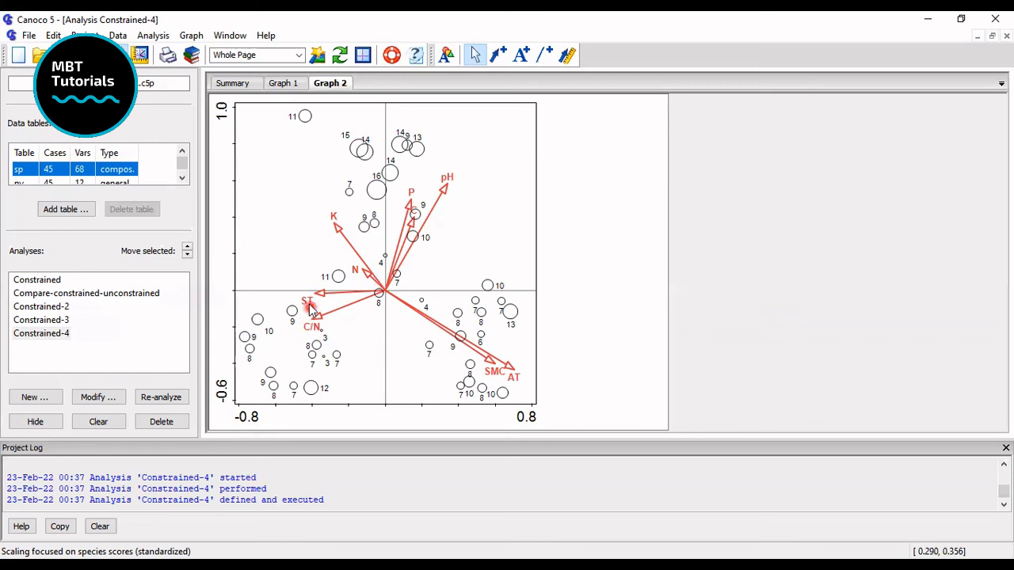
mouse_move(304, 303)
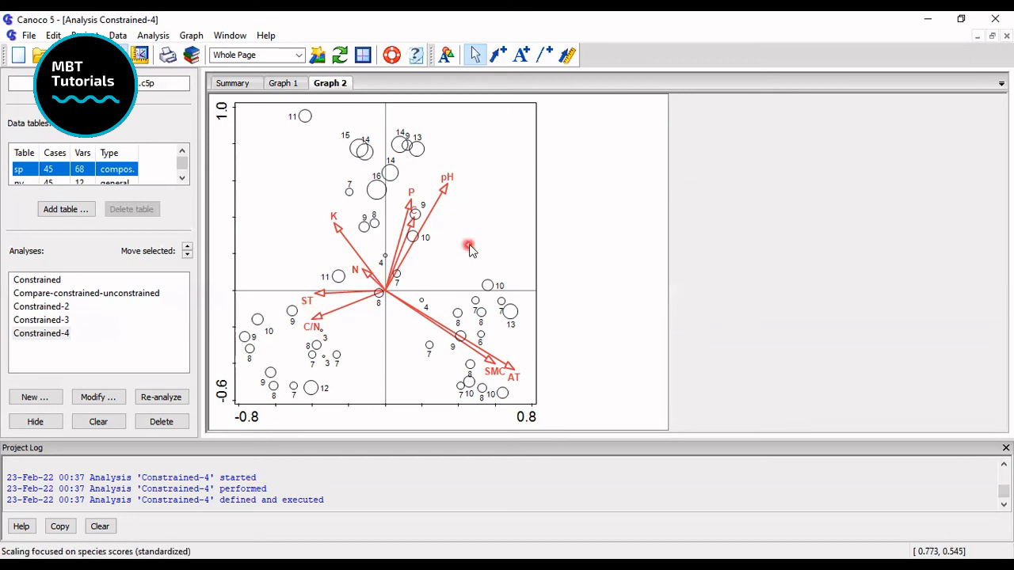
mouse_move(542, 242)
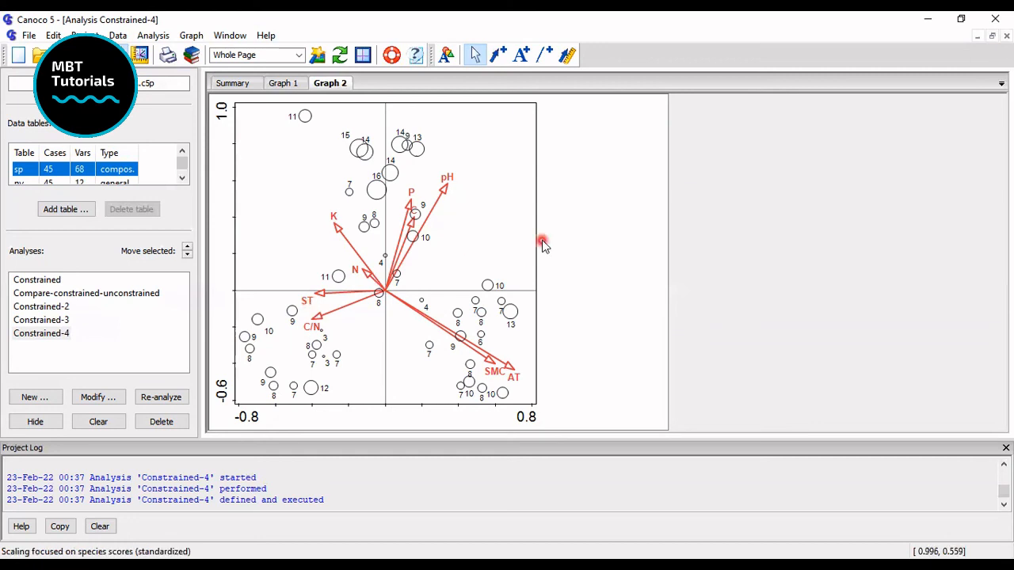
mouse_move(450, 300)
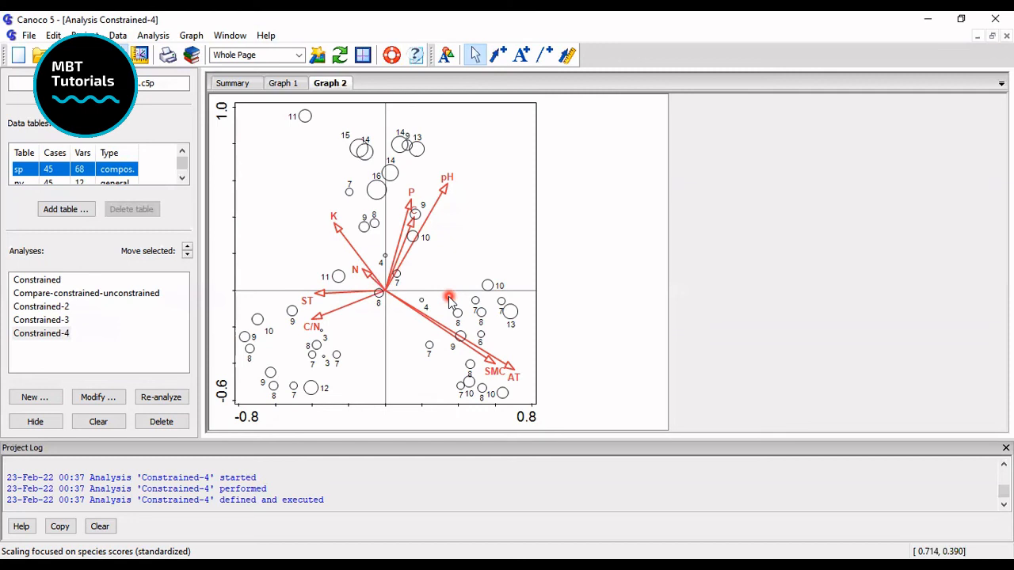
mouse_move(456, 262)
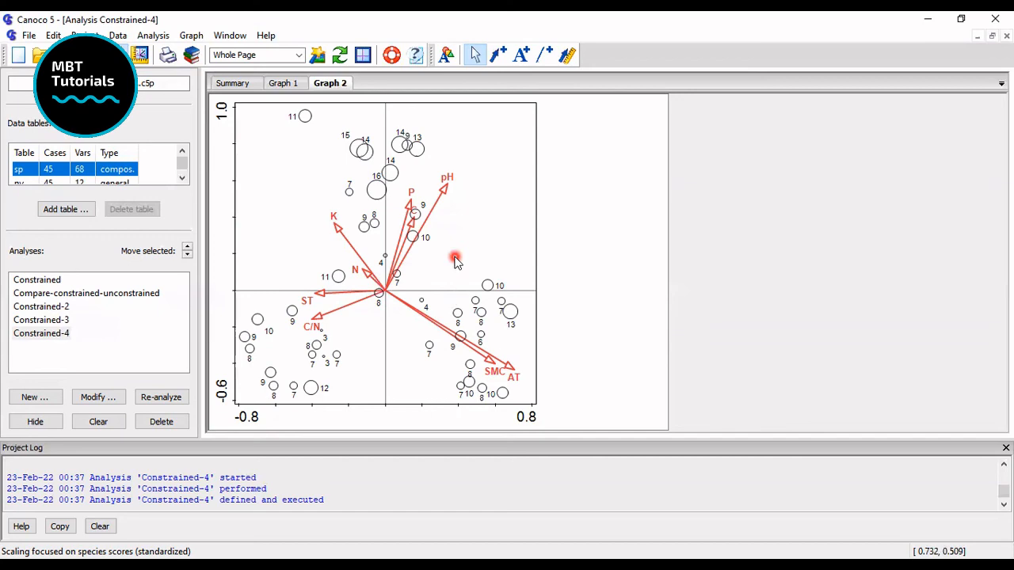
mouse_move(764, 153)
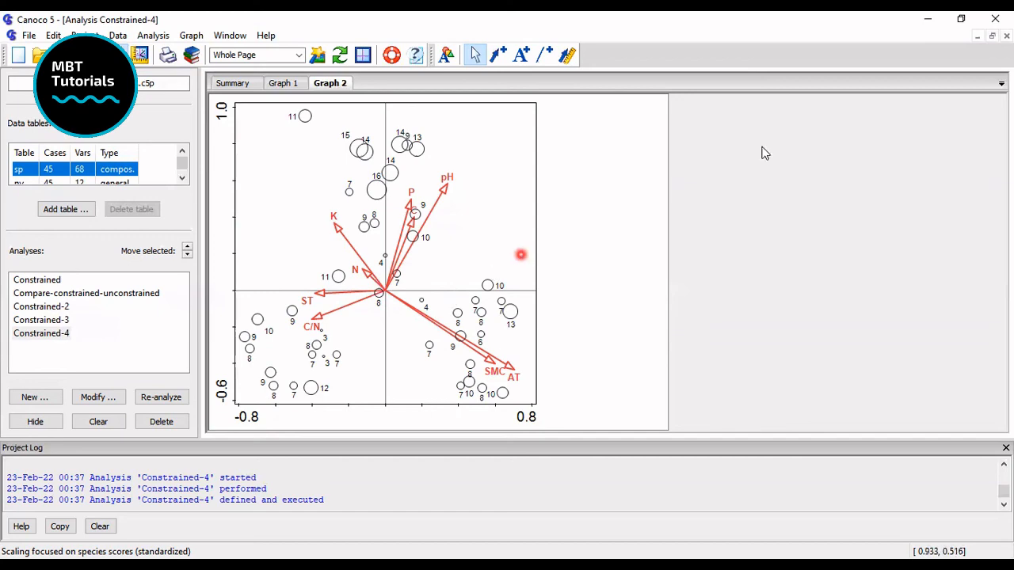